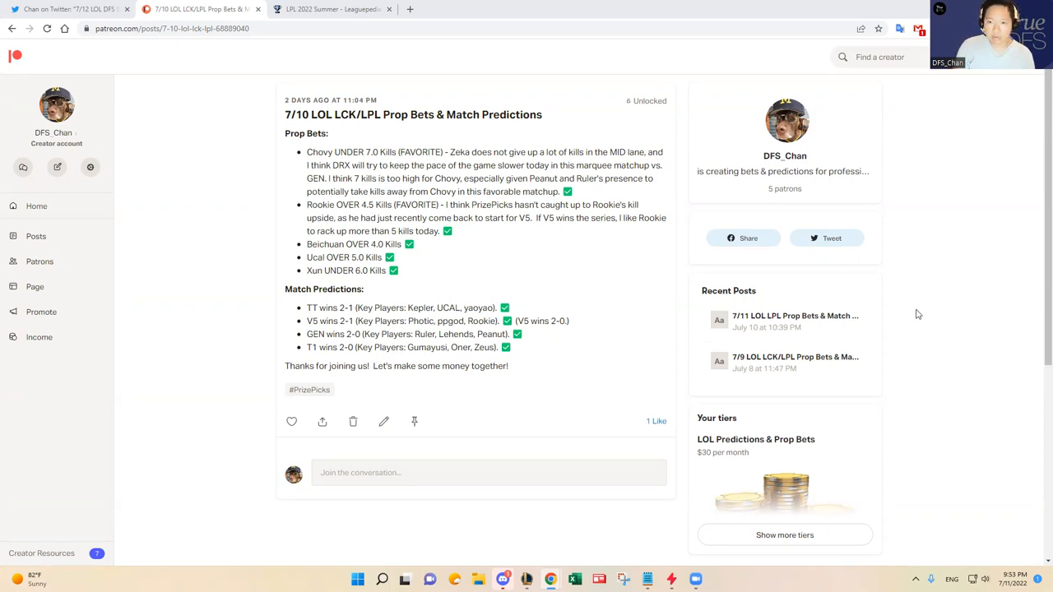
mouse_move(933, 314)
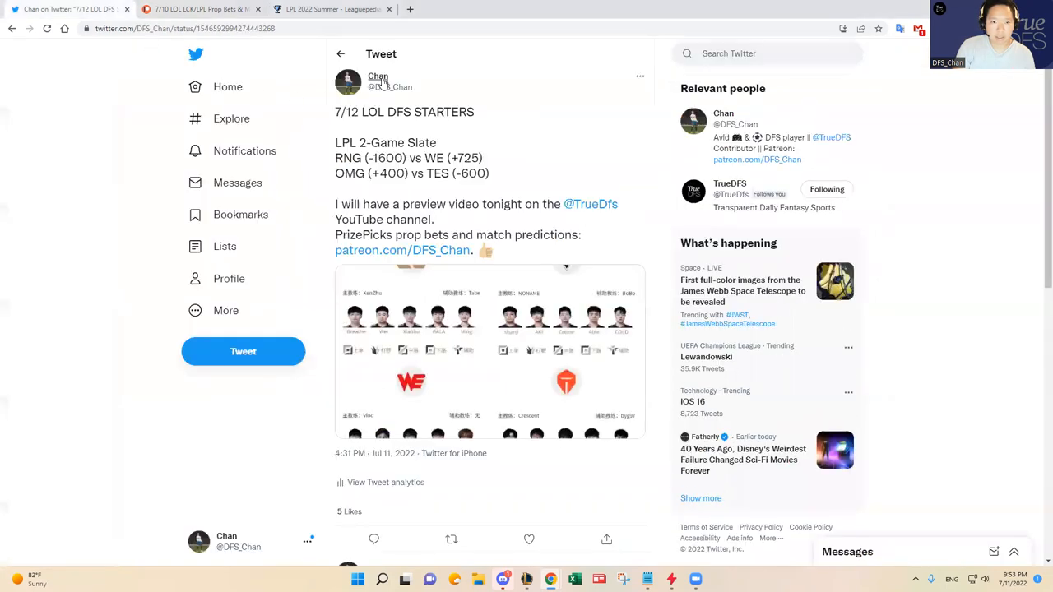
- Open the tweet author's Twitter profile and scroll down its timeline
click(377, 77)
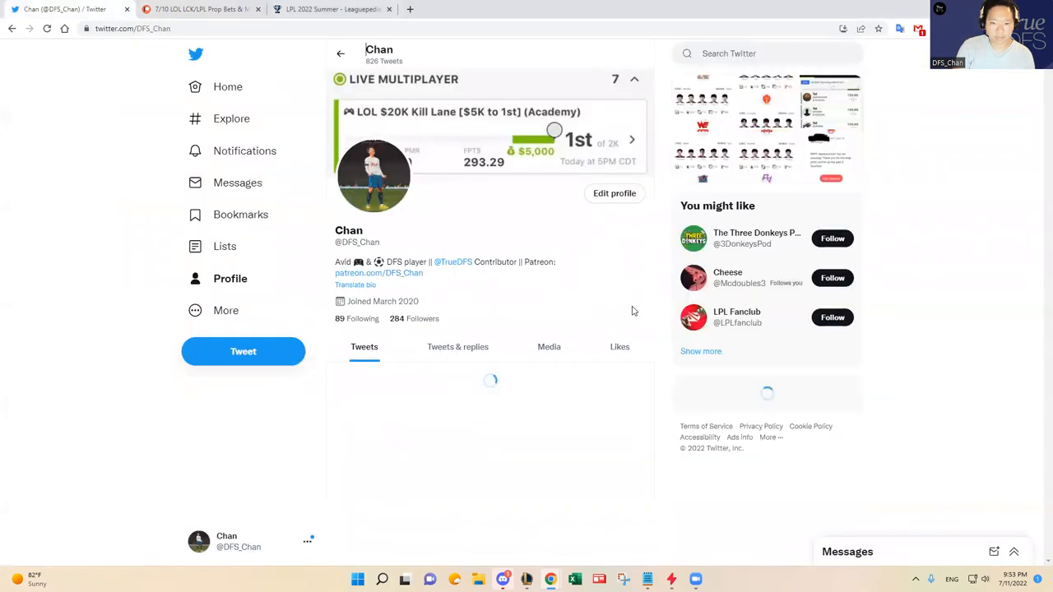
scroll(down, 3)
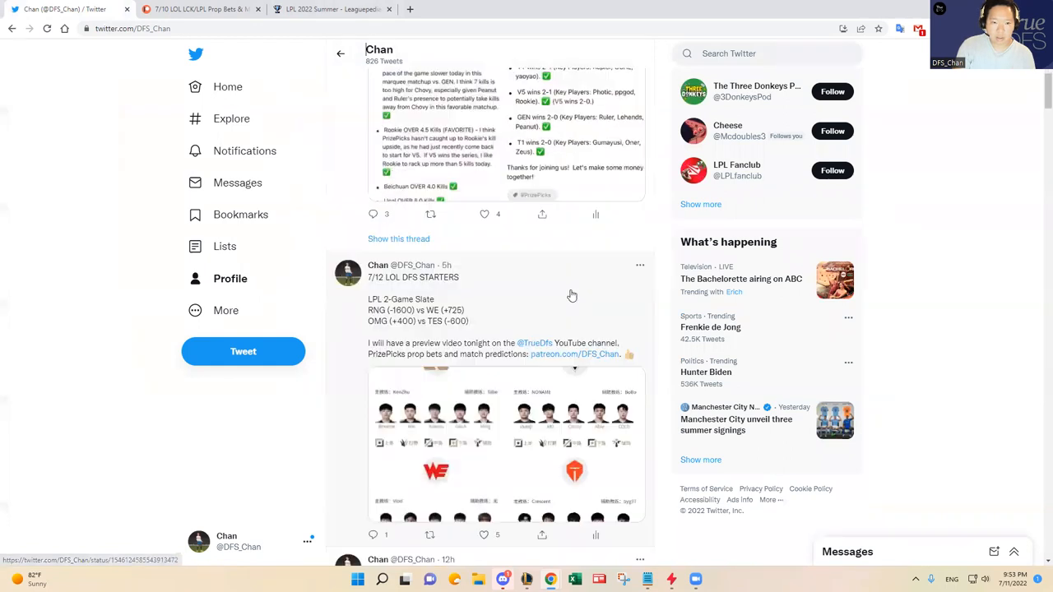
scroll(down, 3)
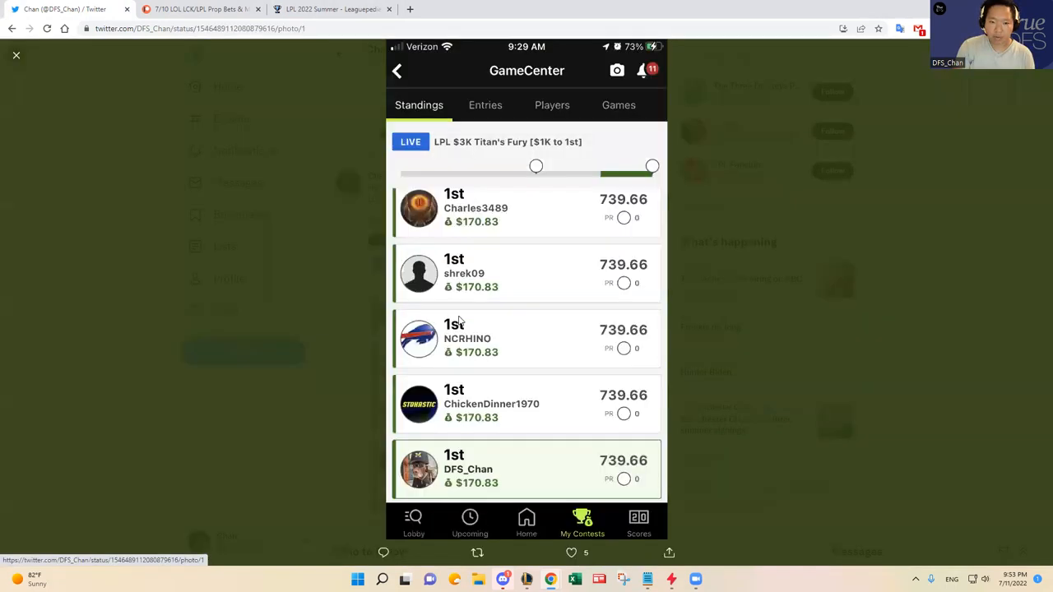
mouse_move(514, 465)
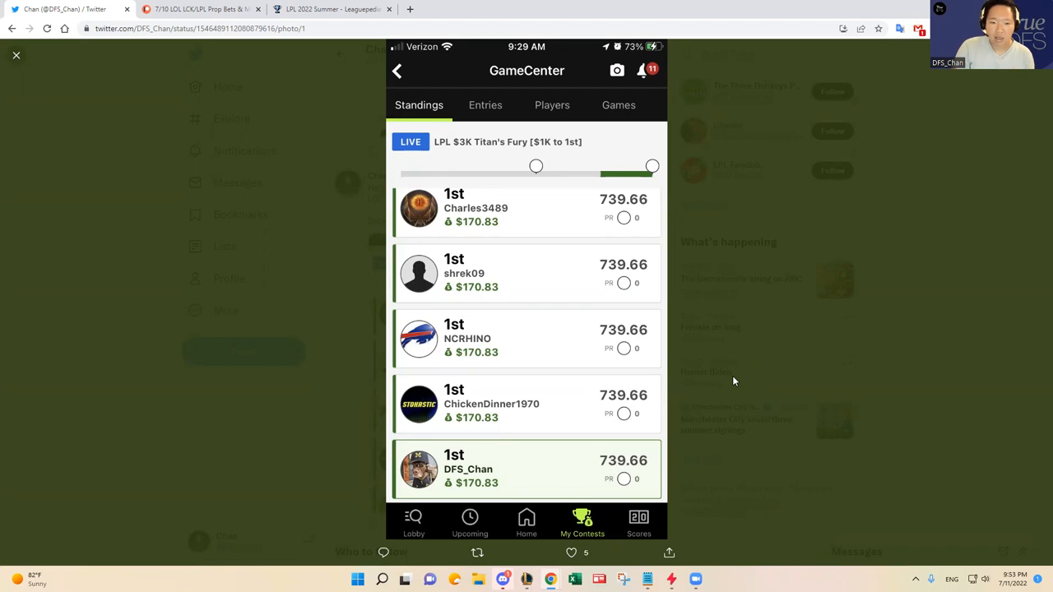
mouse_move(547, 165)
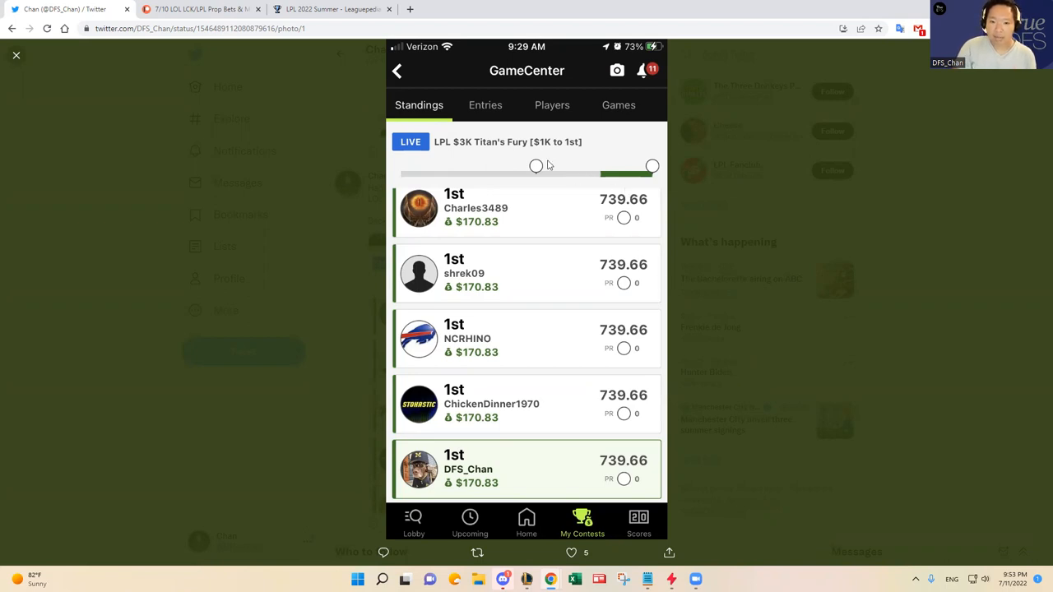
mouse_move(535, 167)
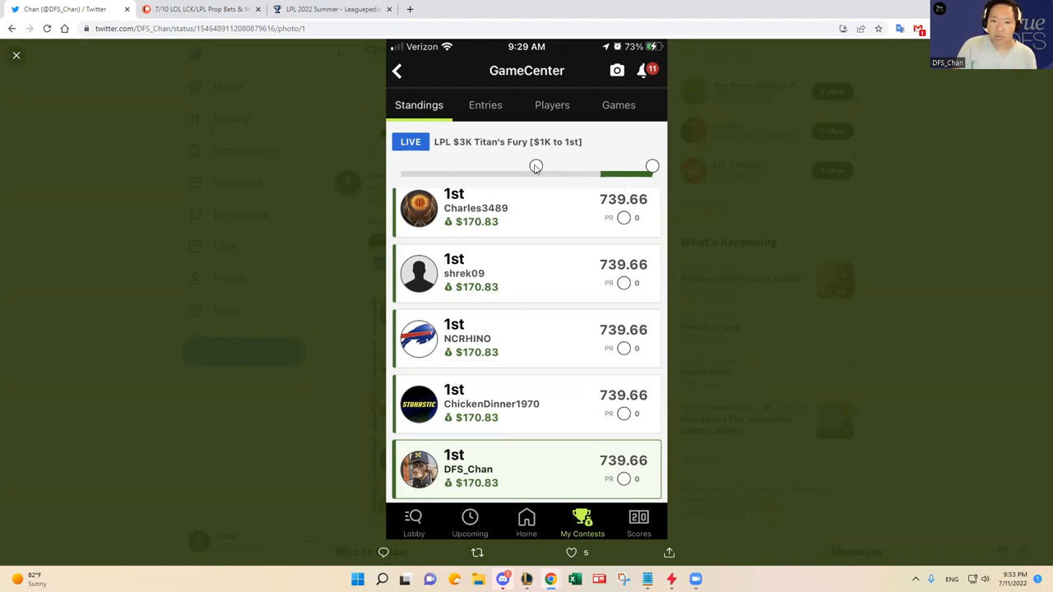
mouse_move(533, 165)
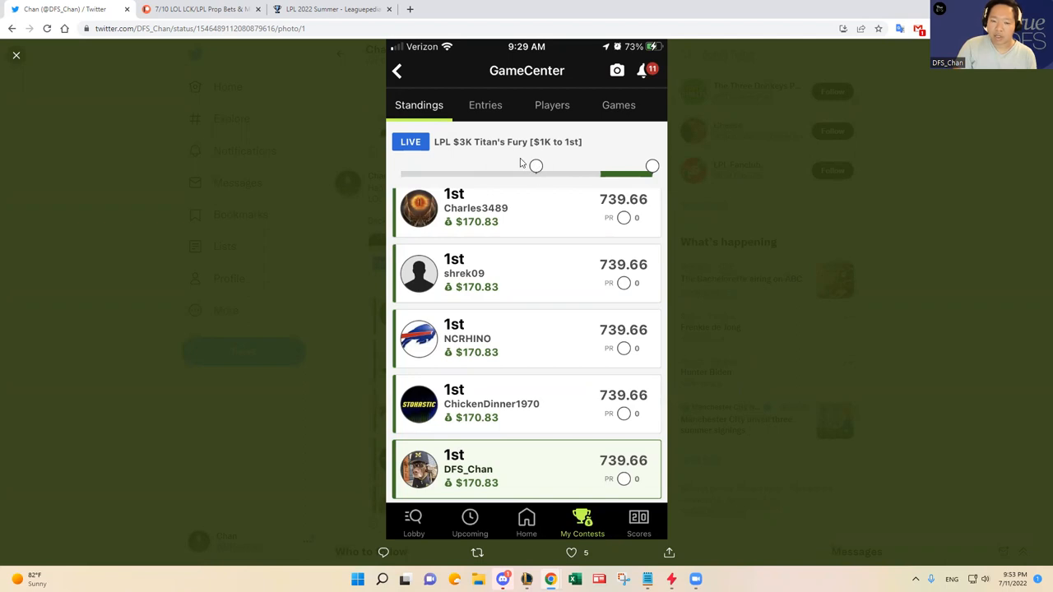
mouse_move(559, 164)
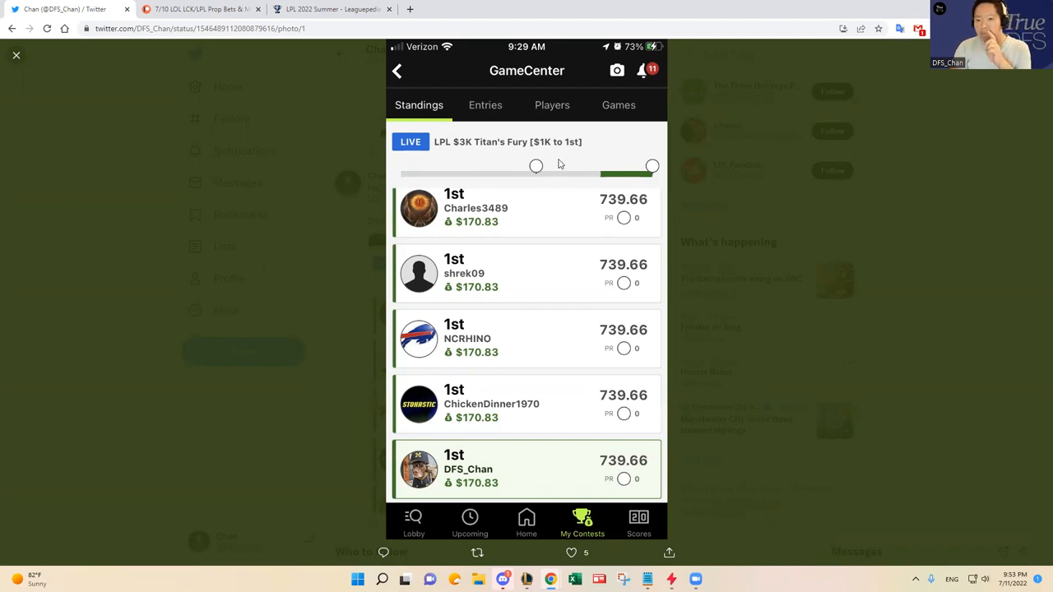
mouse_move(539, 169)
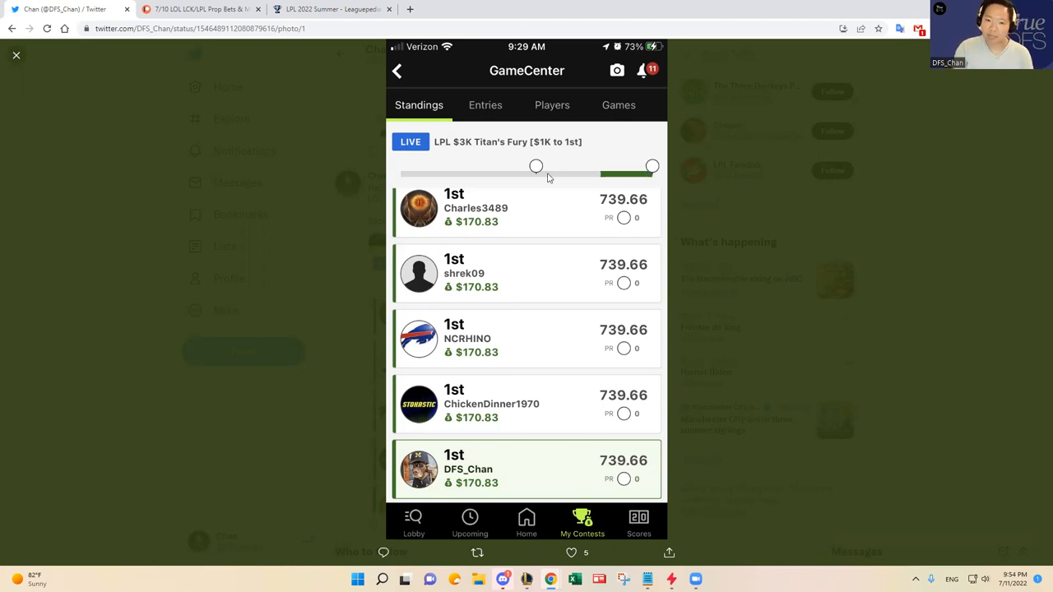
mouse_move(543, 177)
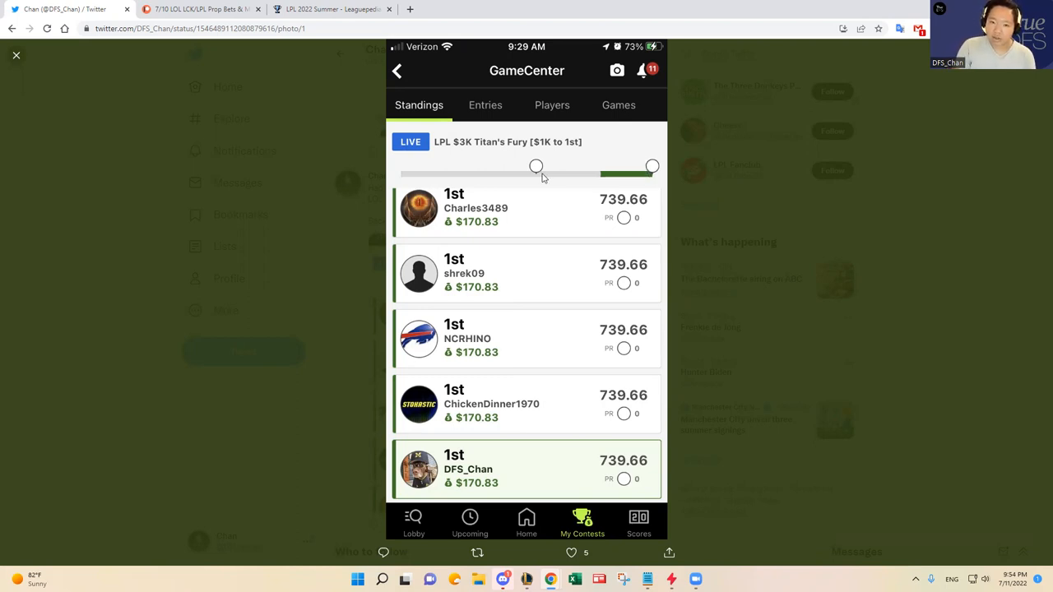
mouse_move(654, 171)
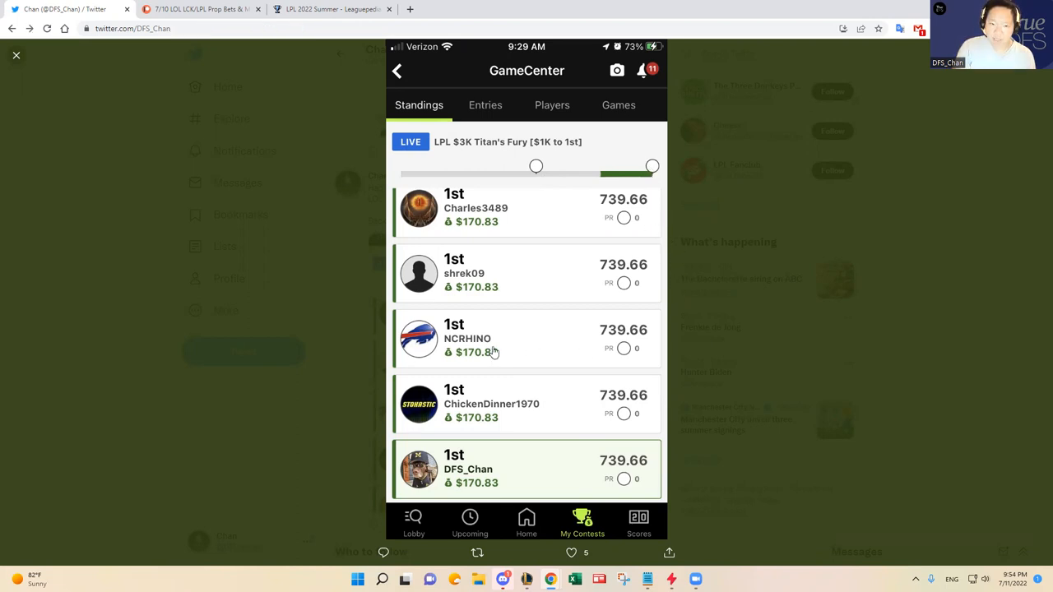
- Close the full-size LPL $3K Titan's Fury standings screenshot
click(13, 56)
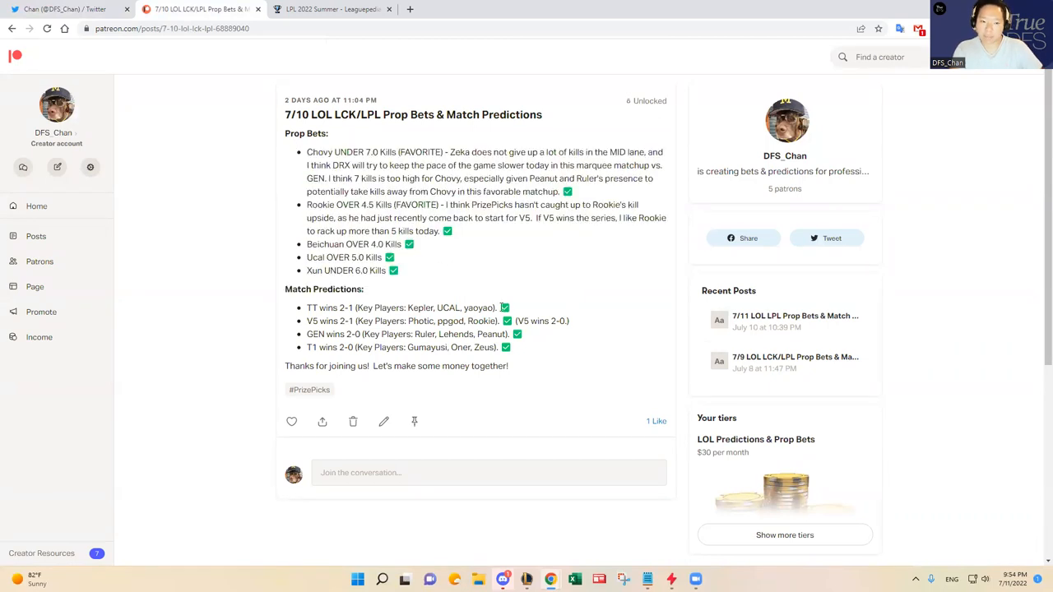
mouse_move(481, 278)
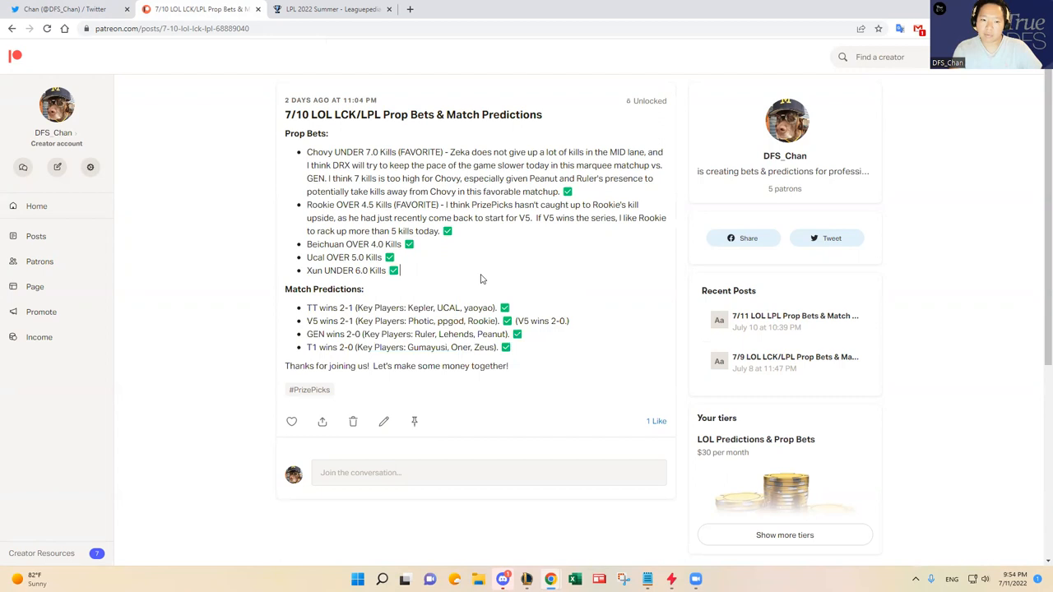
mouse_move(494, 263)
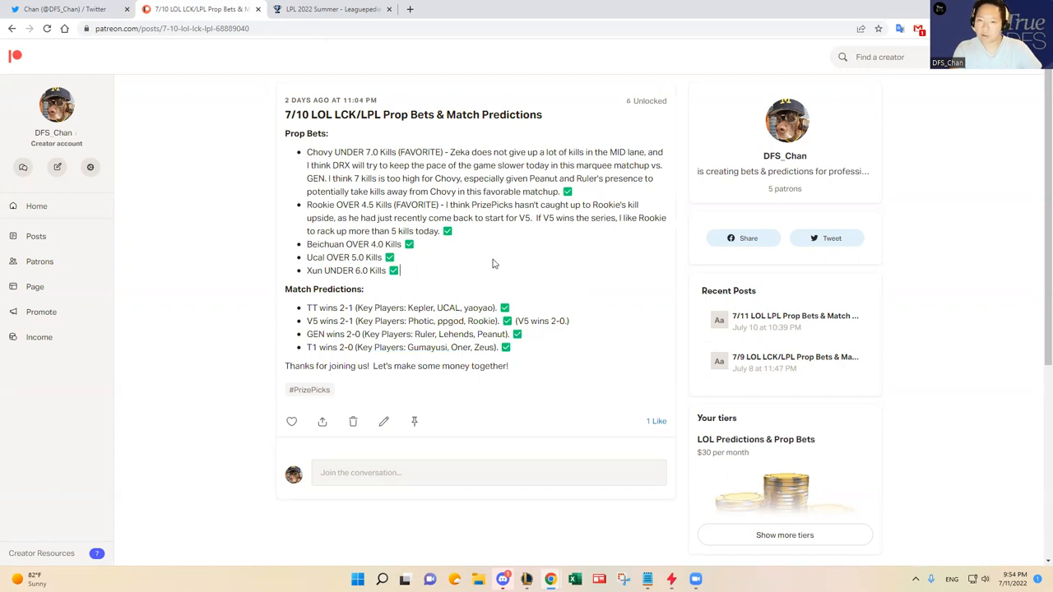
mouse_move(489, 262)
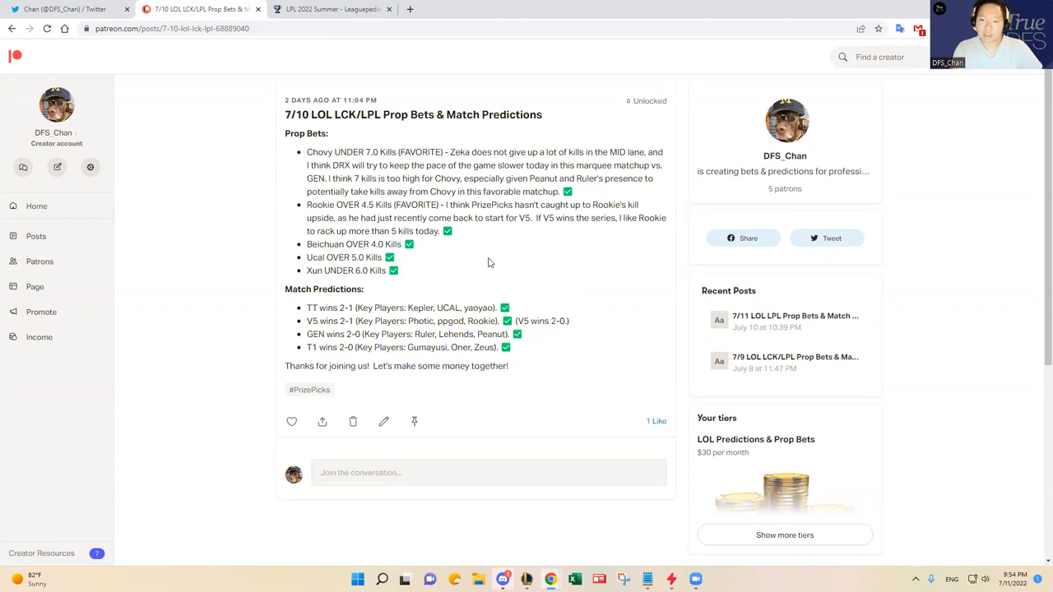
mouse_move(525, 266)
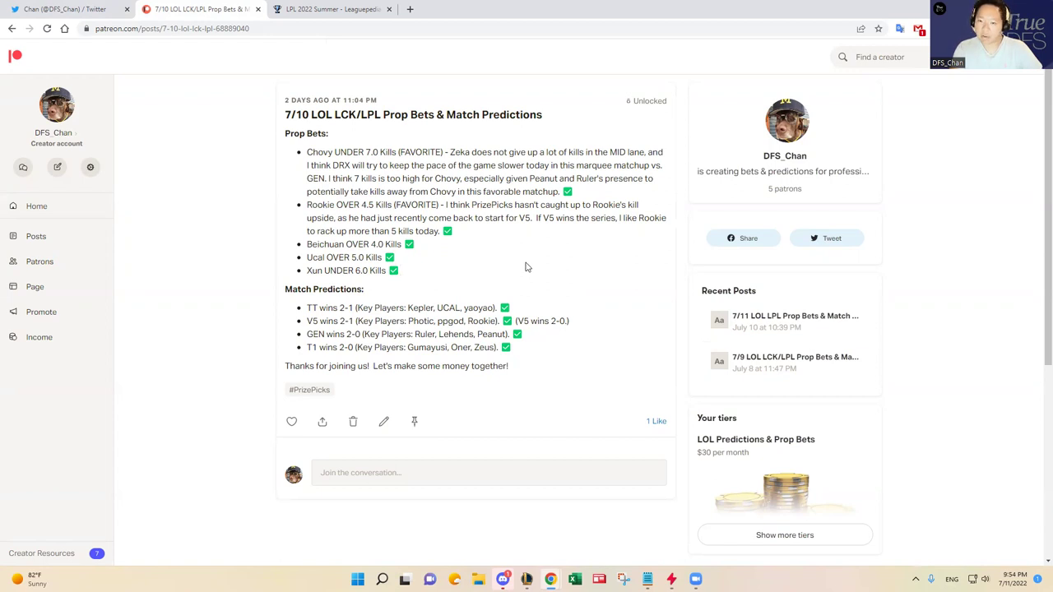
mouse_move(537, 269)
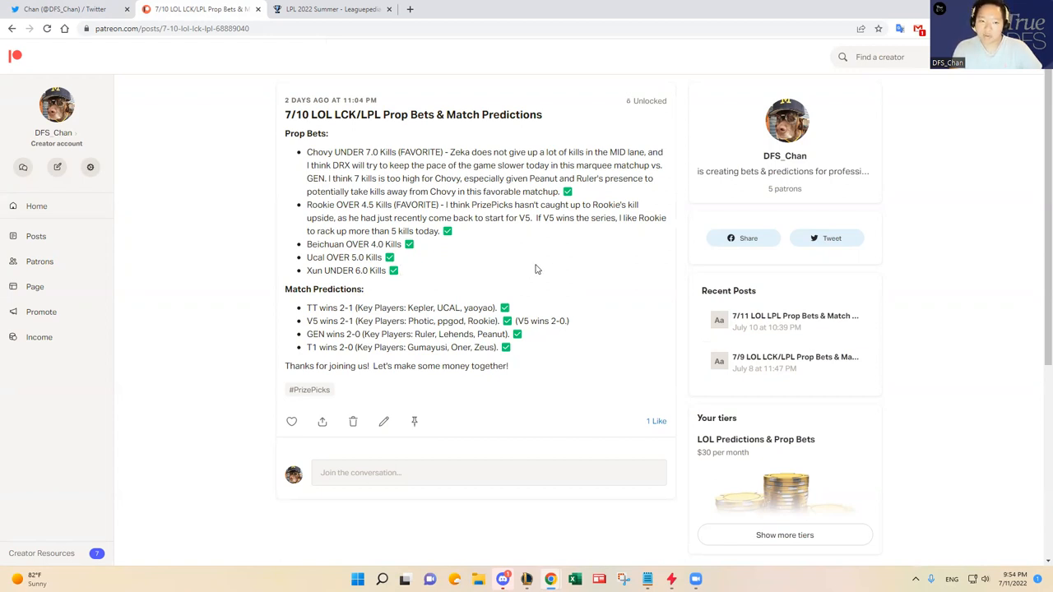
mouse_move(298, 236)
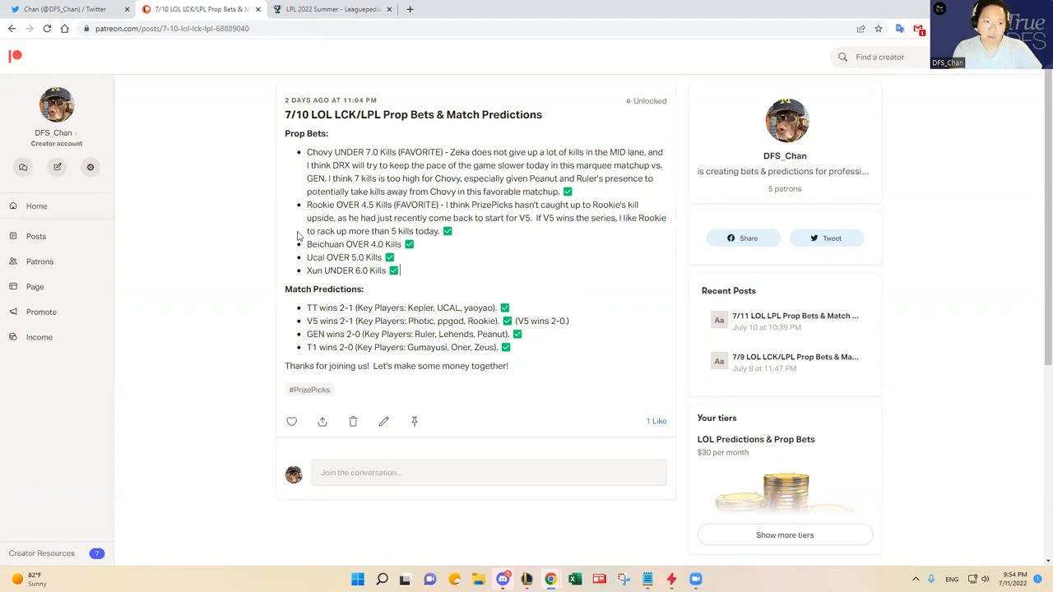
mouse_move(287, 220)
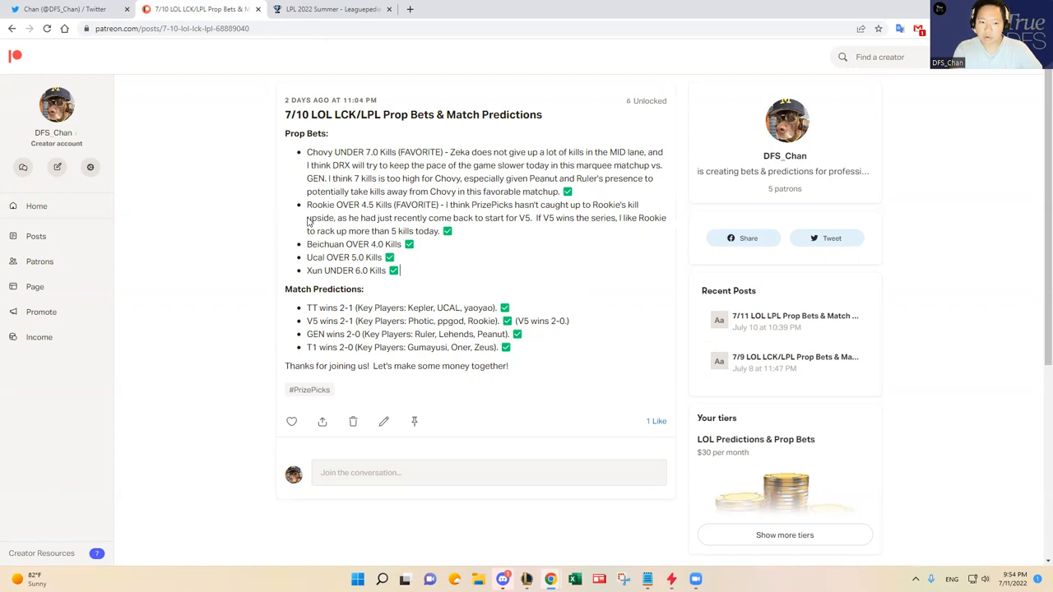
mouse_move(126, 195)
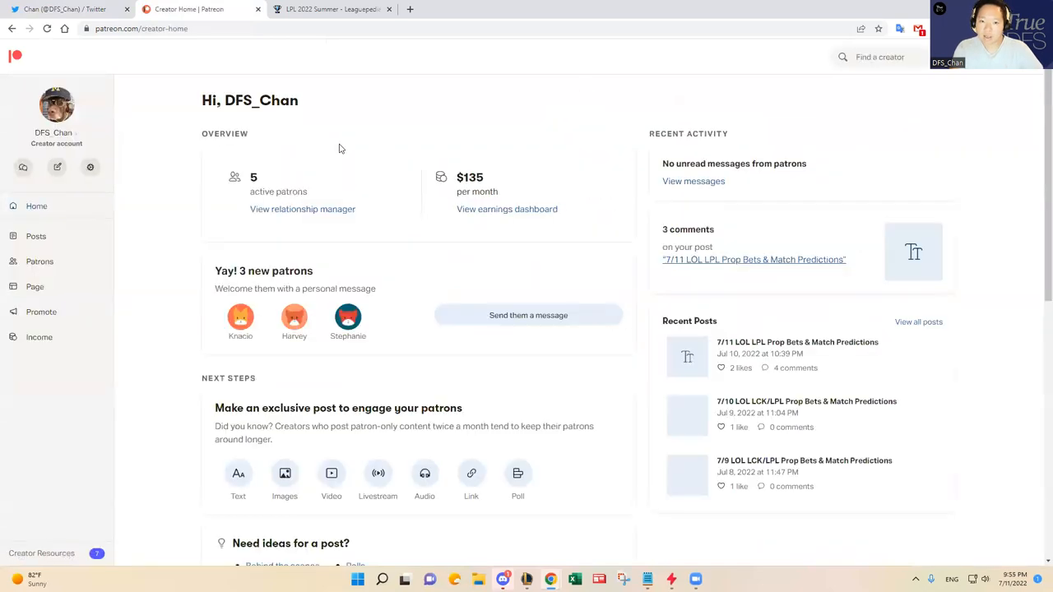
mouse_move(365, 190)
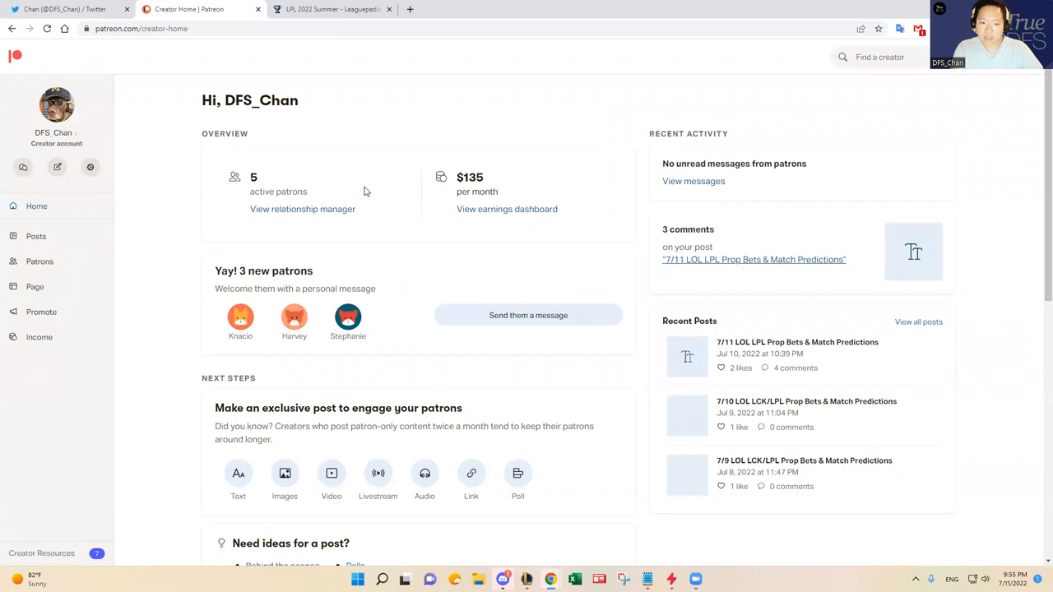
mouse_move(311, 191)
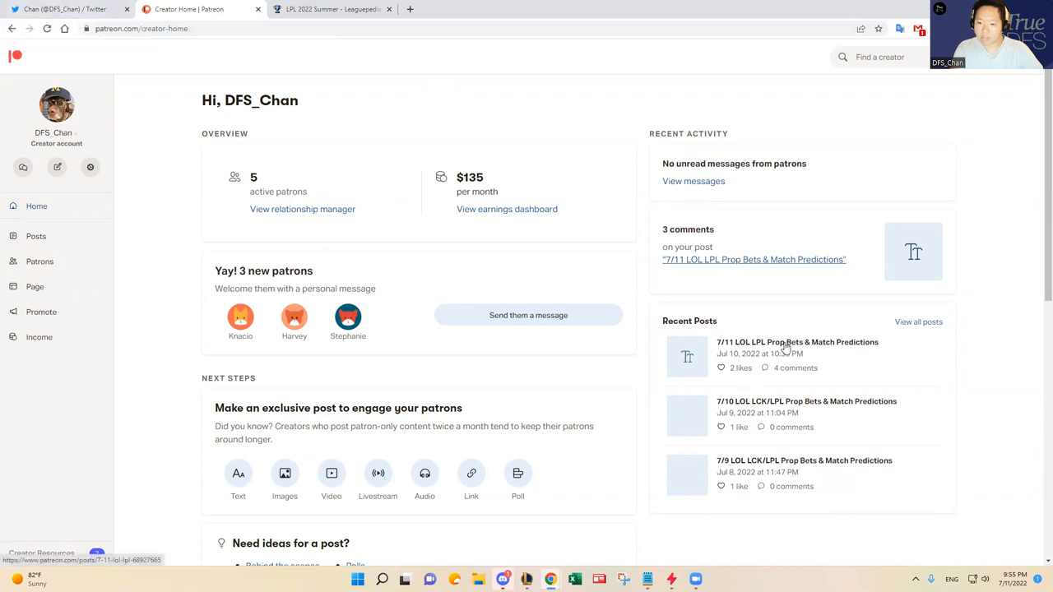
mouse_move(848, 348)
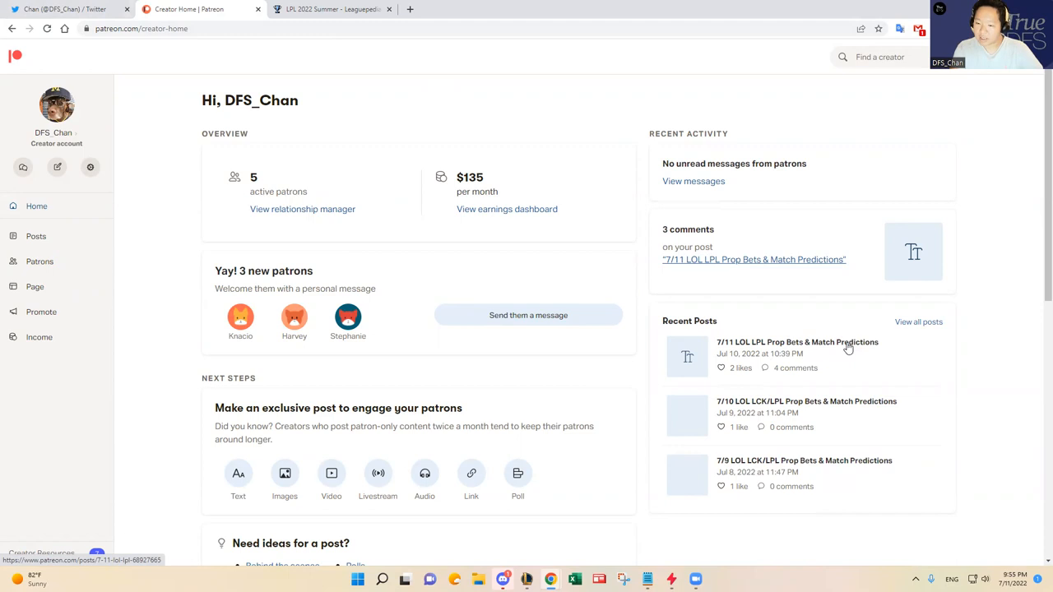
mouse_move(844, 345)
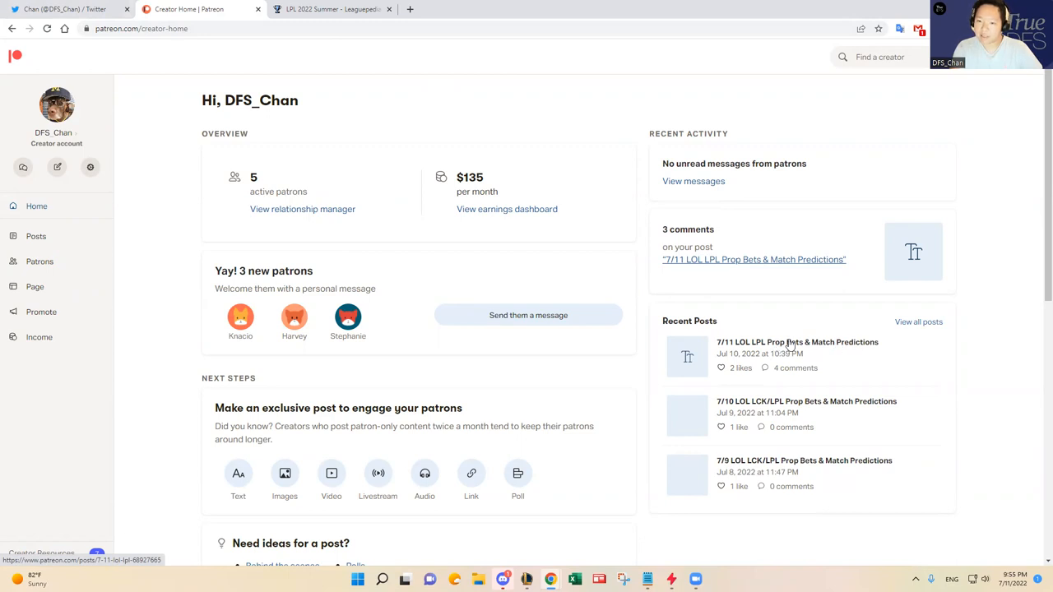
mouse_move(834, 330)
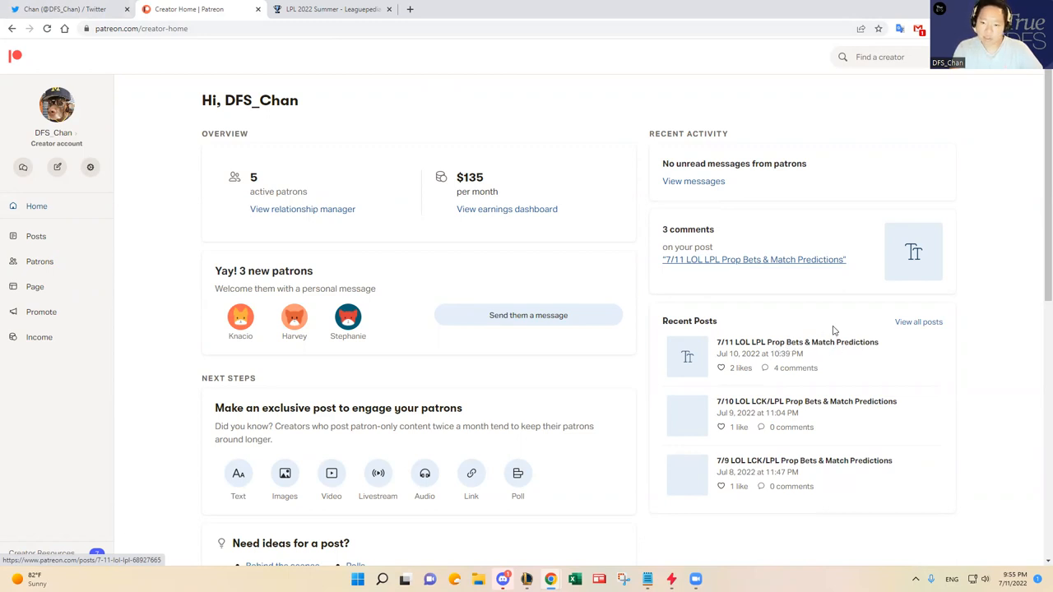
mouse_move(798, 298)
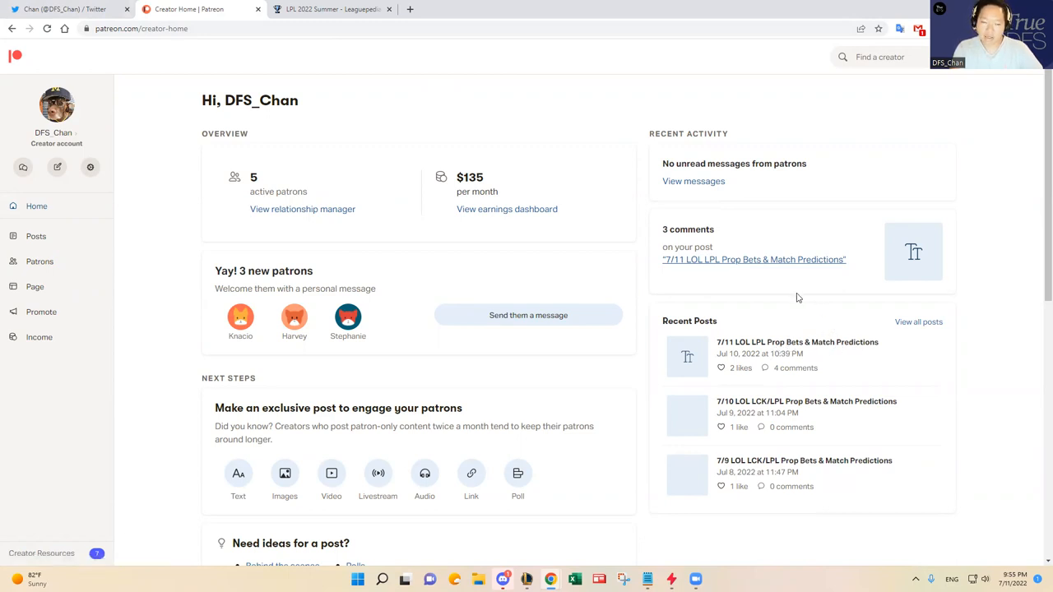
mouse_move(807, 296)
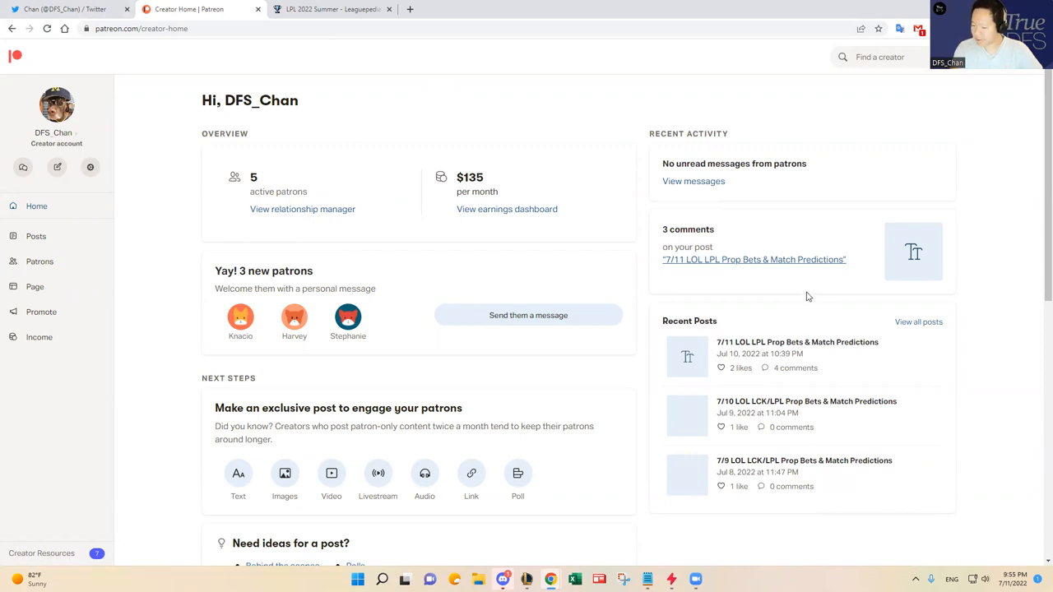
mouse_move(135, 185)
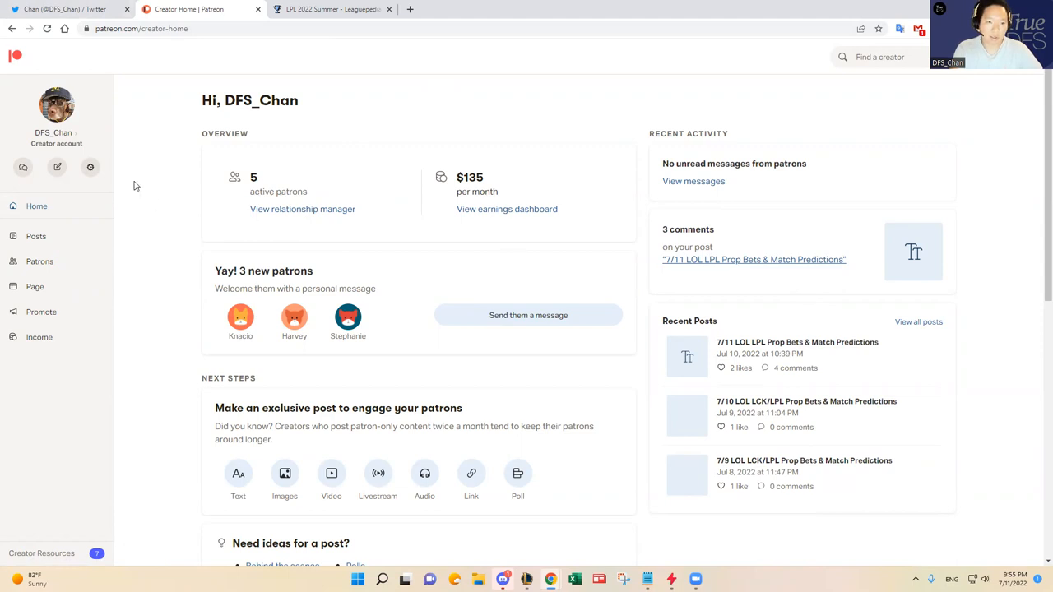
mouse_move(766, 343)
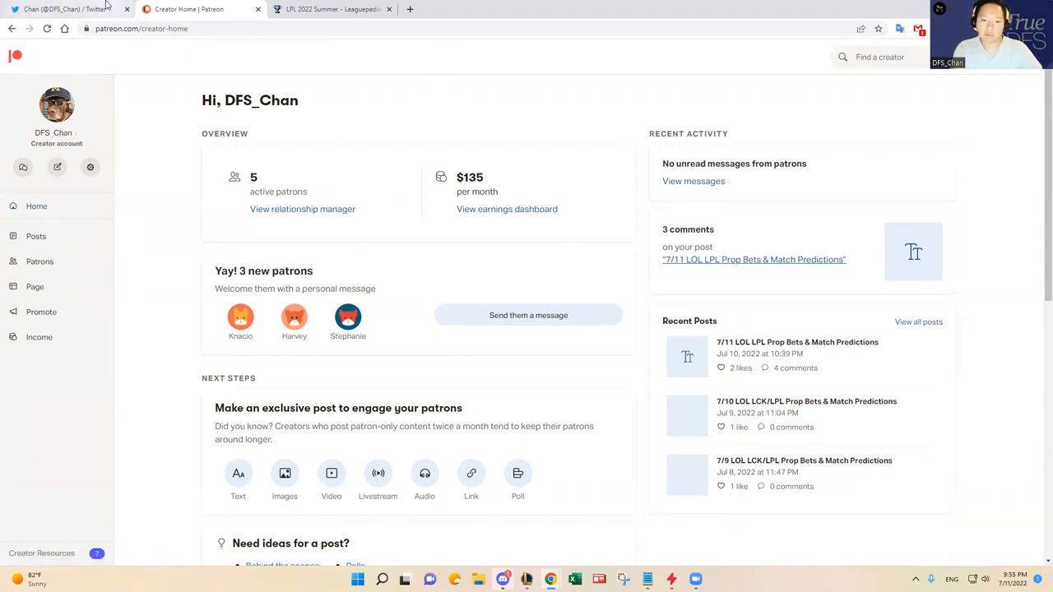
mouse_move(240, 318)
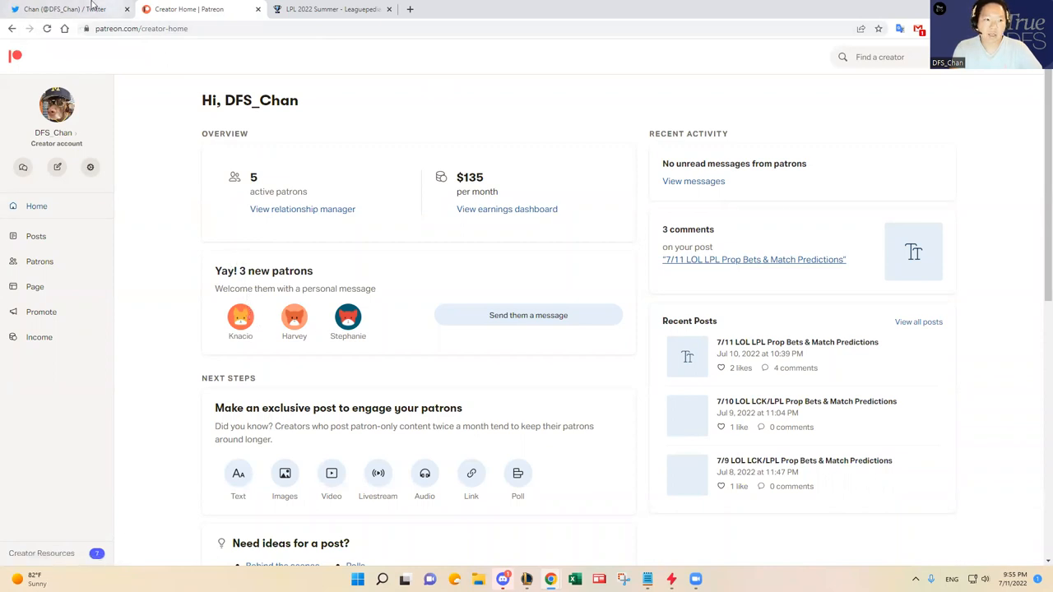
mouse_move(82, 6)
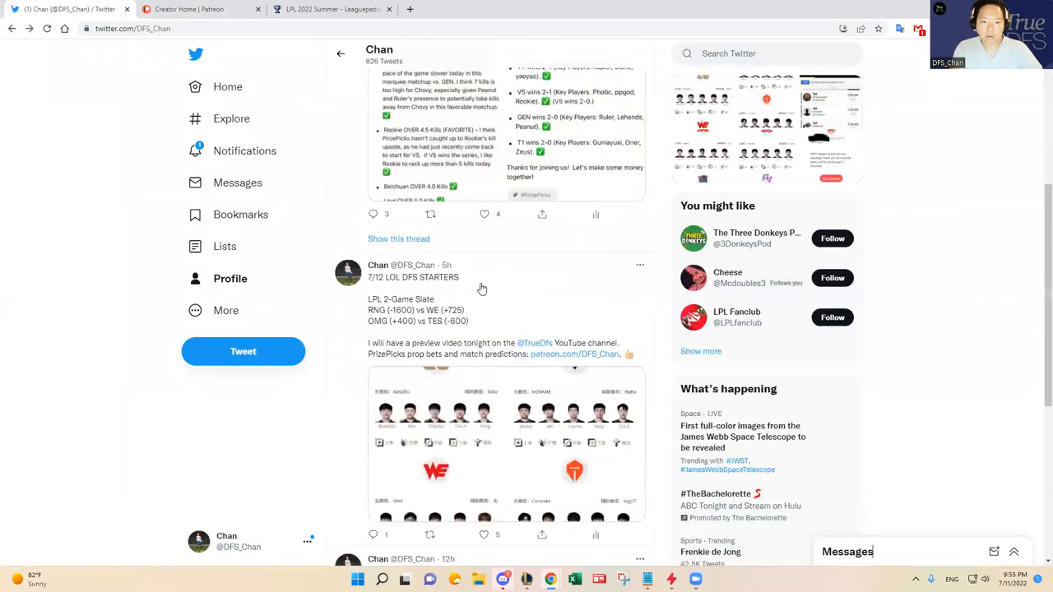
- Open the 7/12 LOL DFS STARTERS tweet and enlarge its RNG vs WE lineup image
click(413, 277)
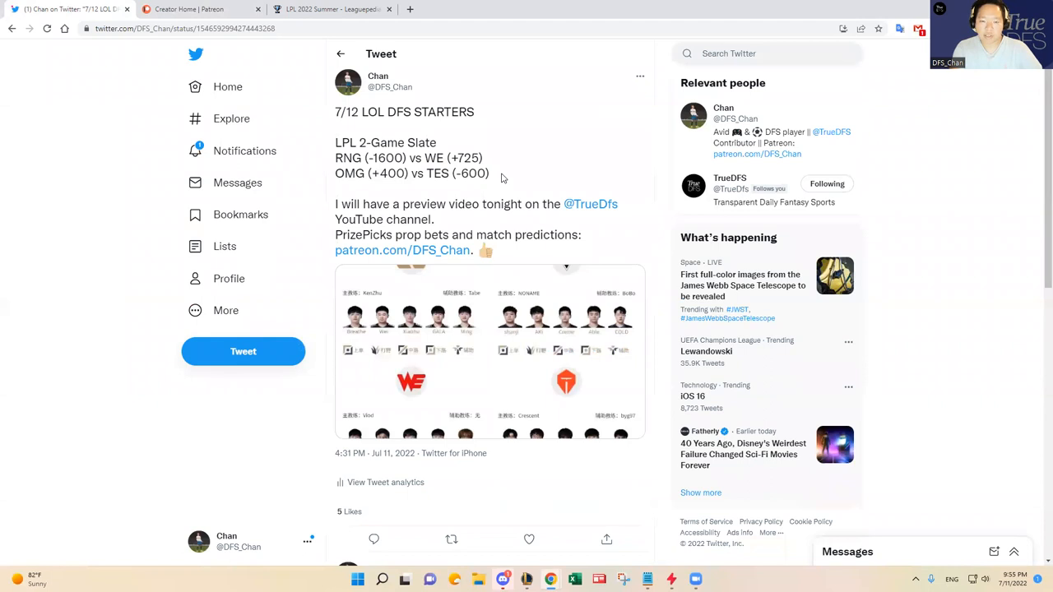
mouse_move(495, 152)
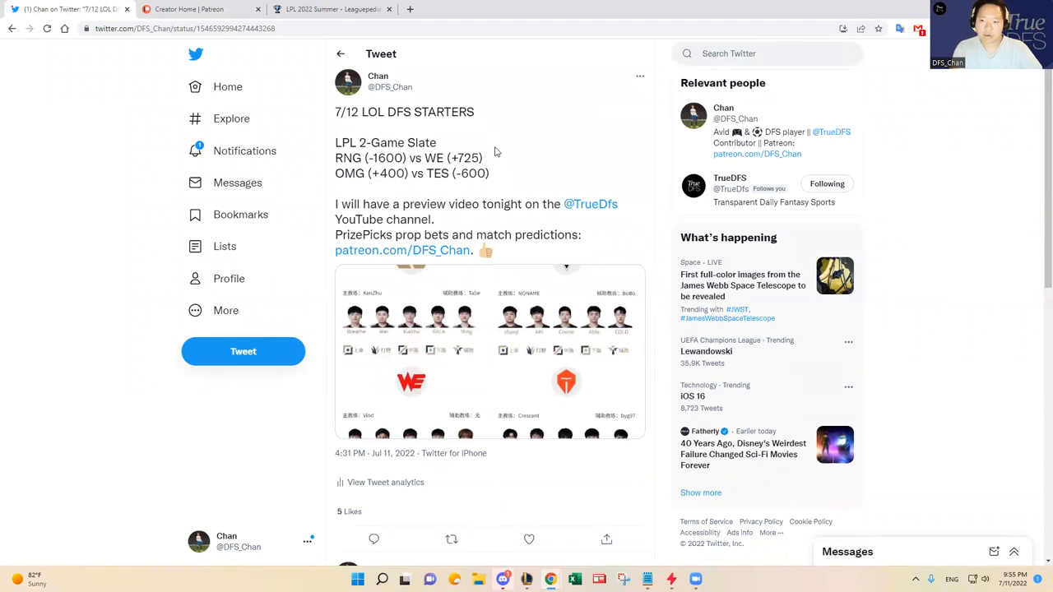
mouse_move(504, 160)
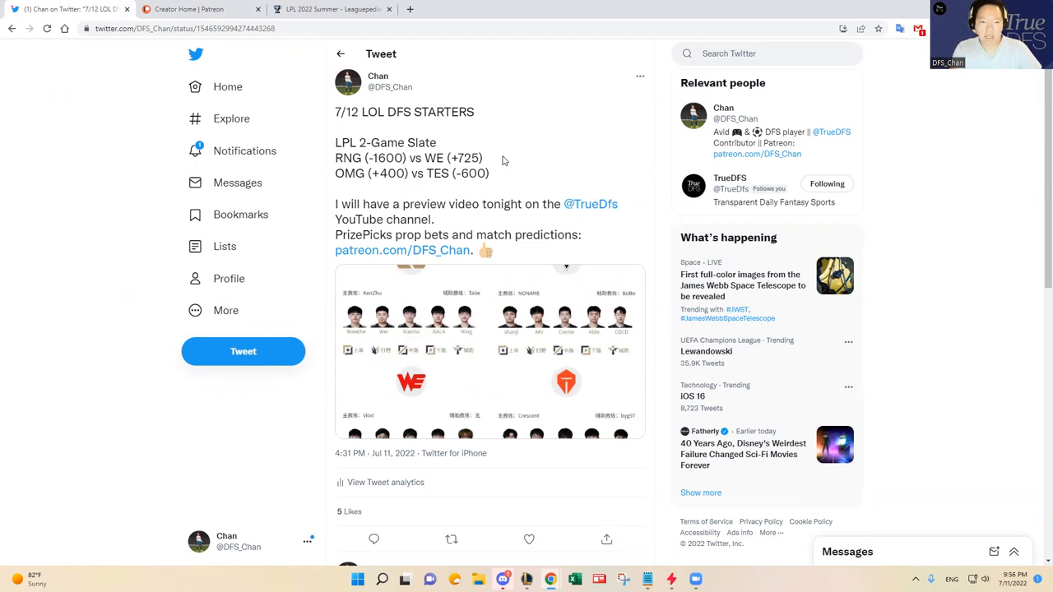
click(490, 352)
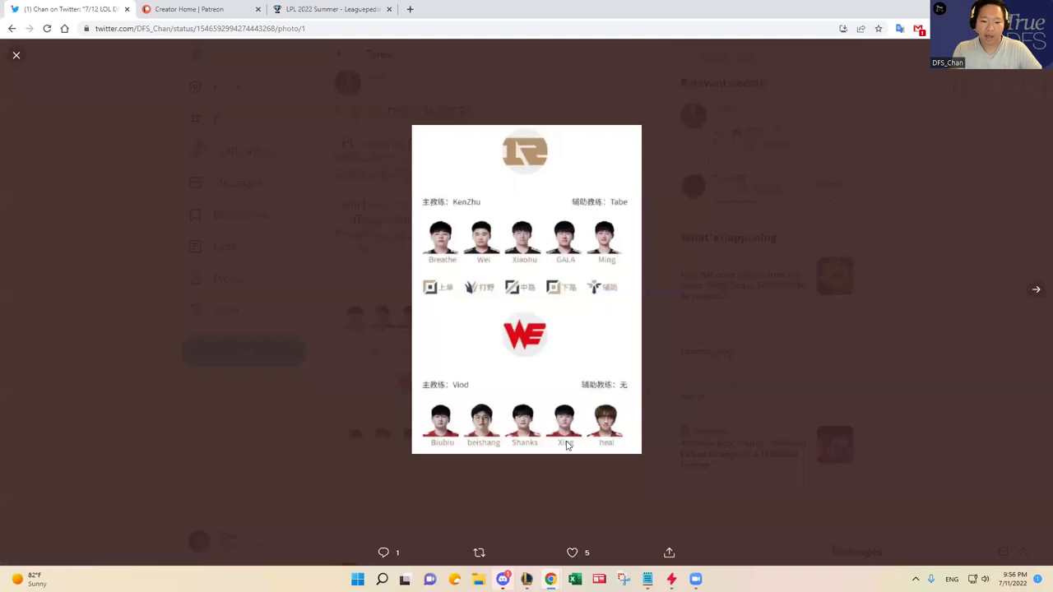
mouse_move(577, 454)
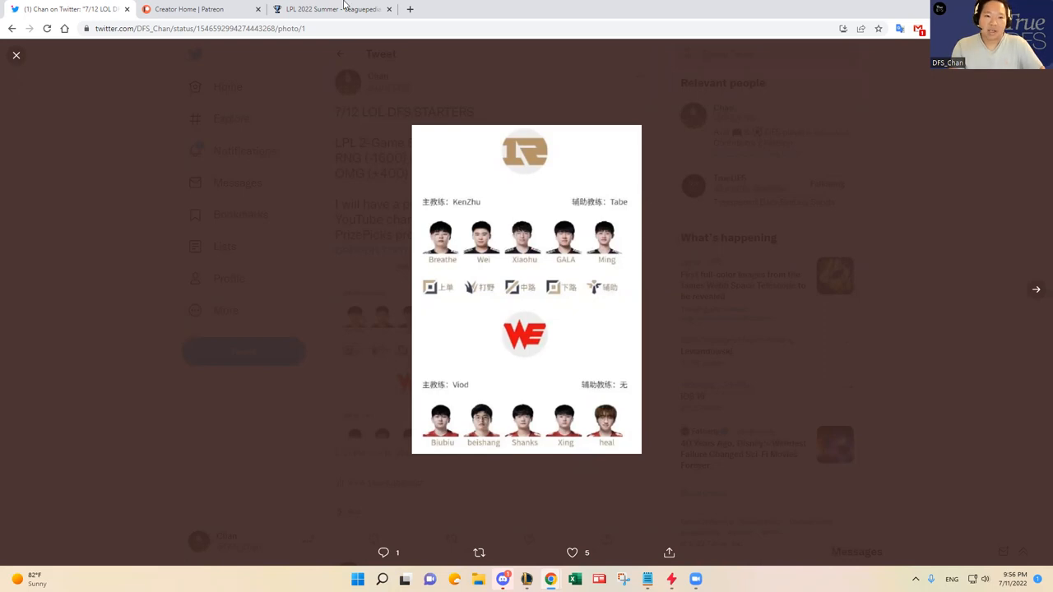
- Check the LPL Summer standings (RNG 4-2, WE 0-6), then return to the lineup image
click(340, 9)
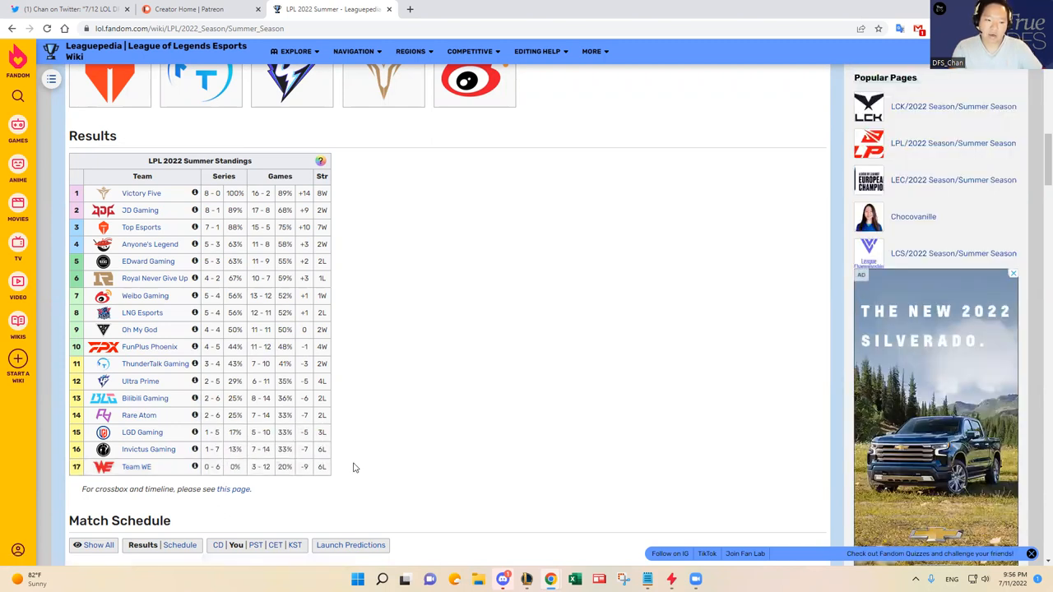
mouse_move(352, 463)
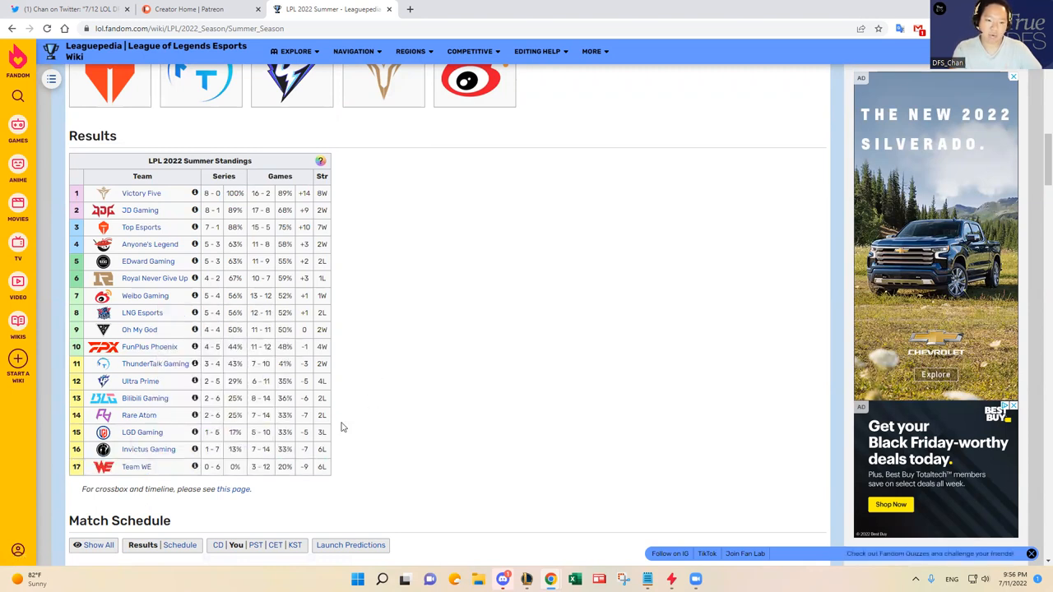
click(181, 9)
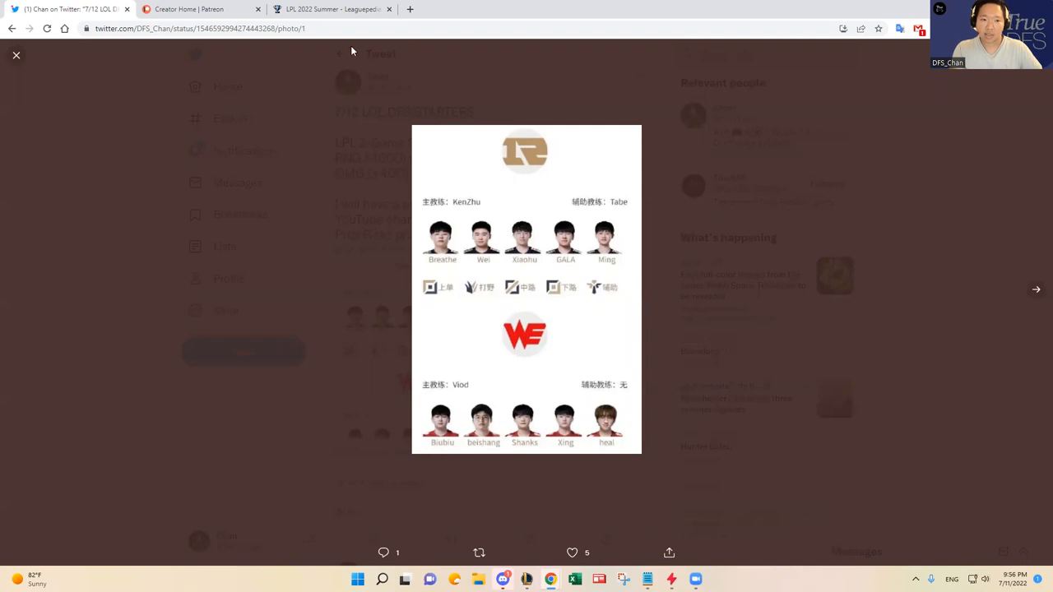
mouse_move(344, 12)
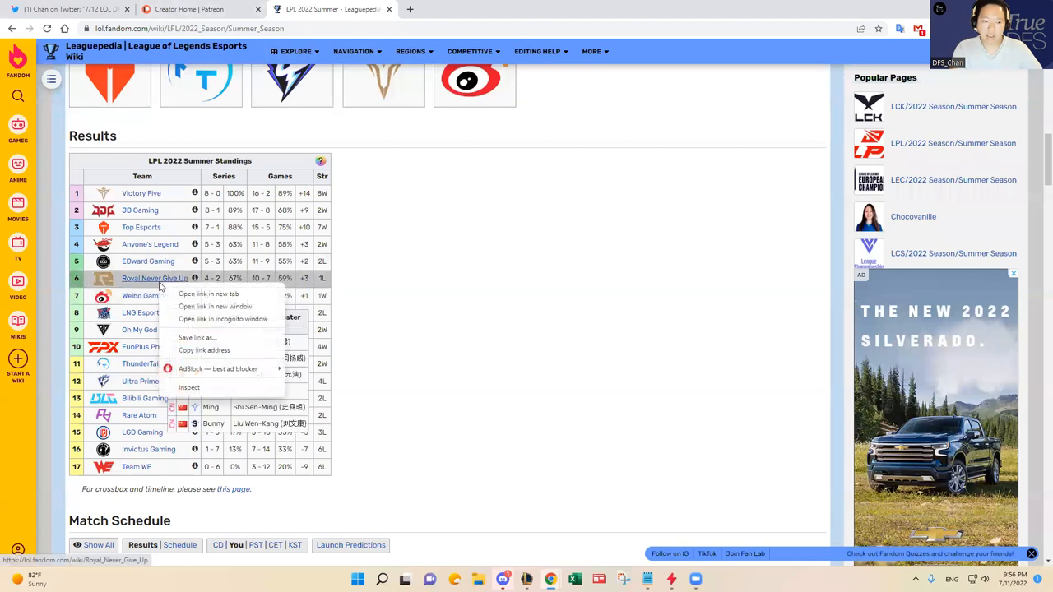
click(61, 14)
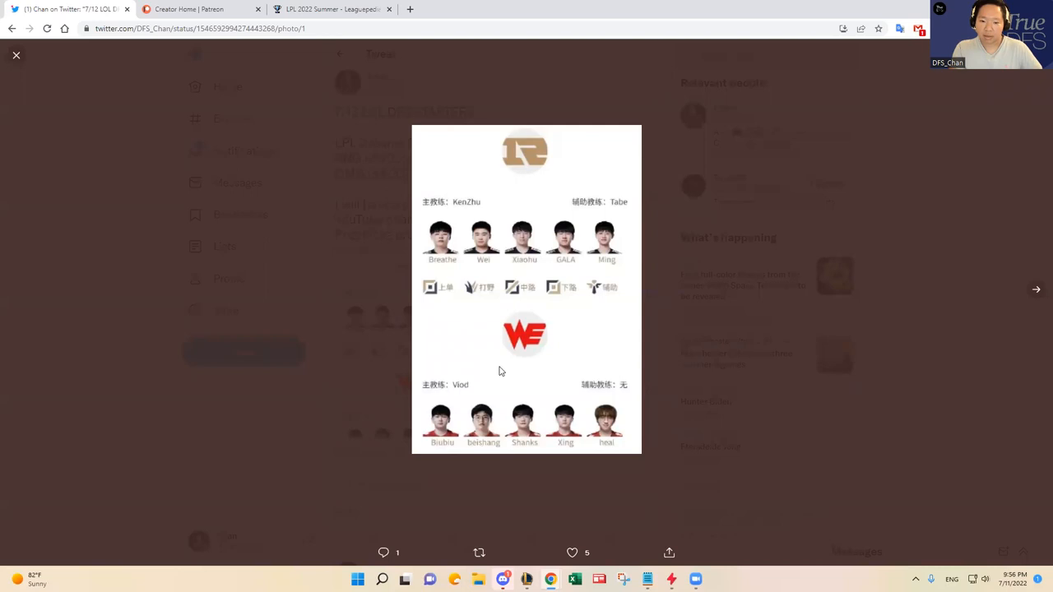
mouse_move(472, 223)
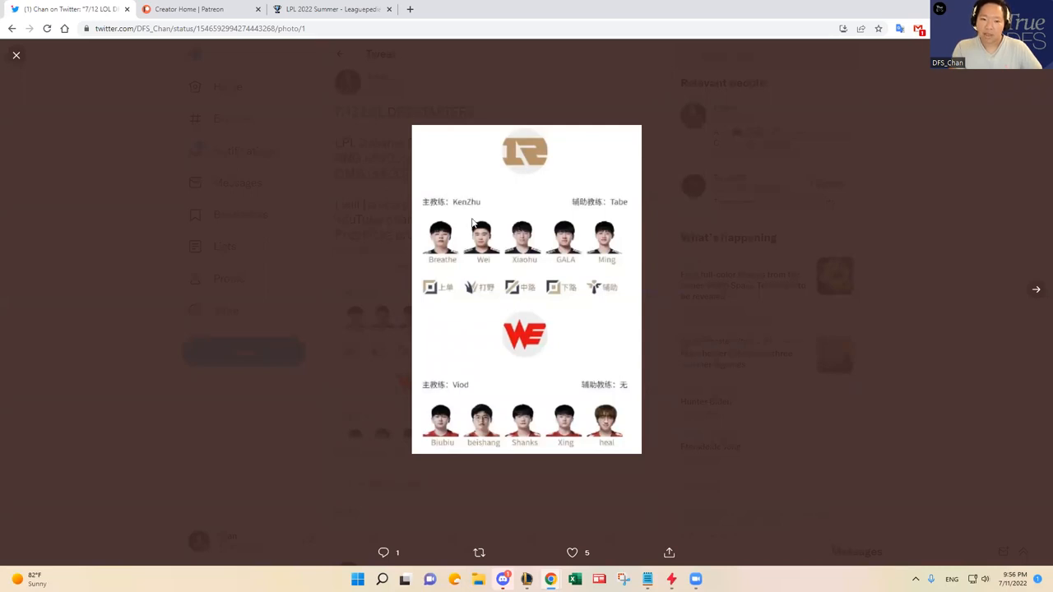
mouse_move(534, 274)
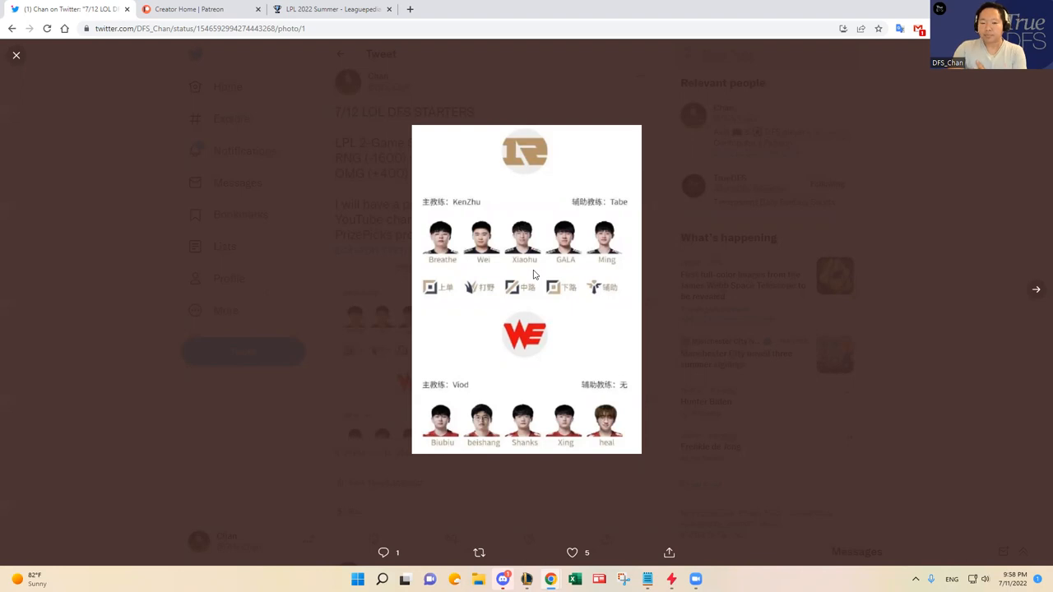
- Close the enlarged RNG vs WE lineup photo
click(14, 55)
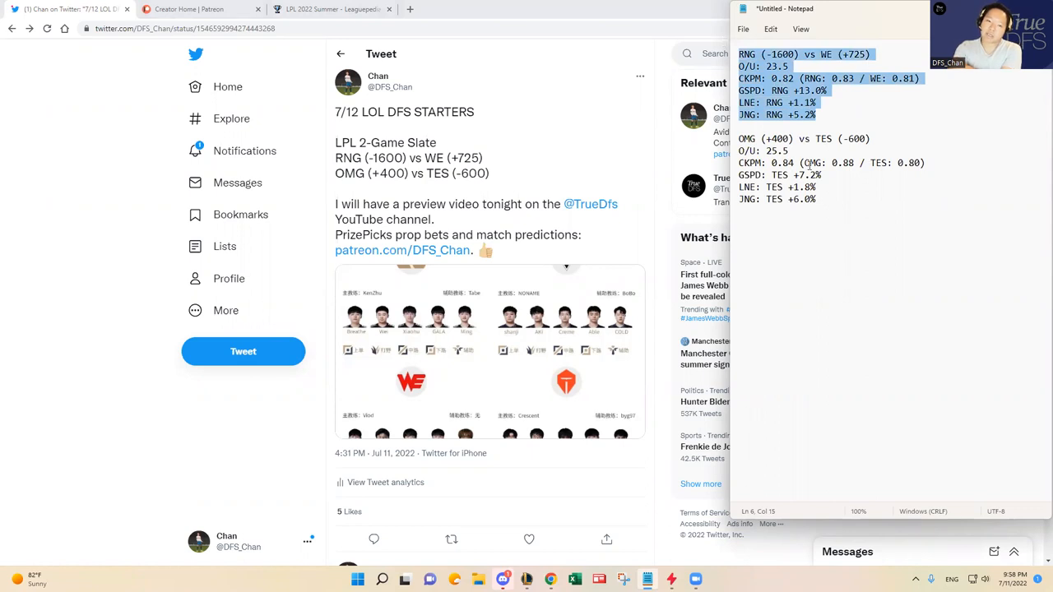
mouse_move(827, 92)
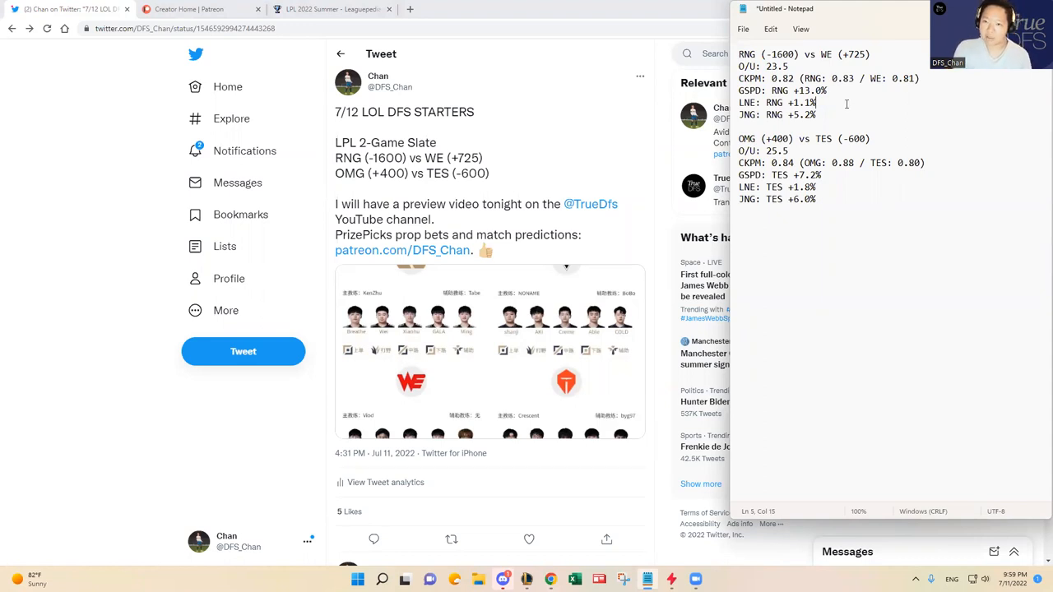
mouse_move(832, 111)
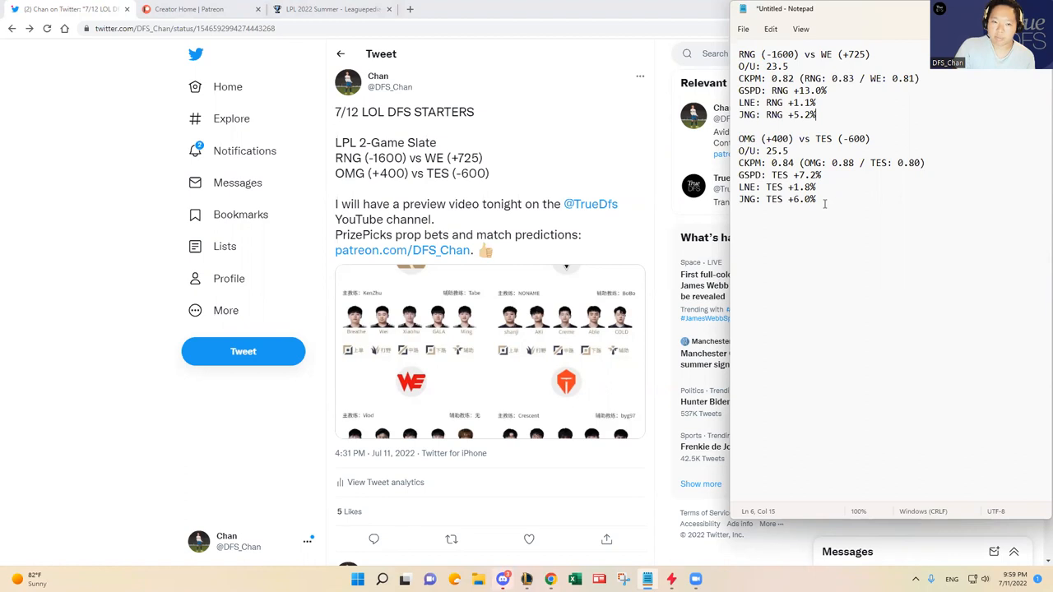
drag(739, 151, 815, 199)
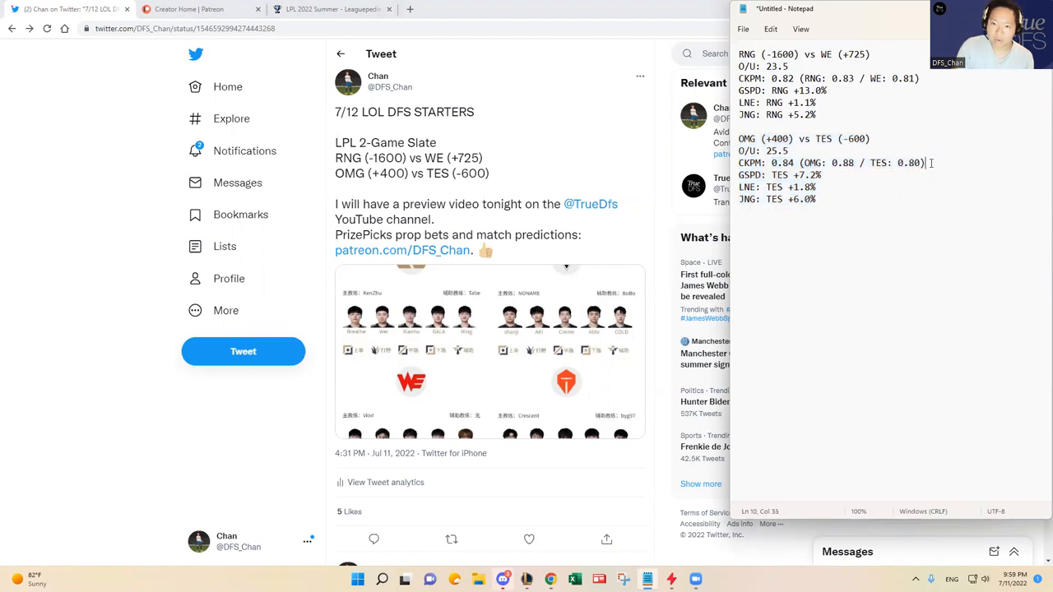
drag(803, 163, 923, 163)
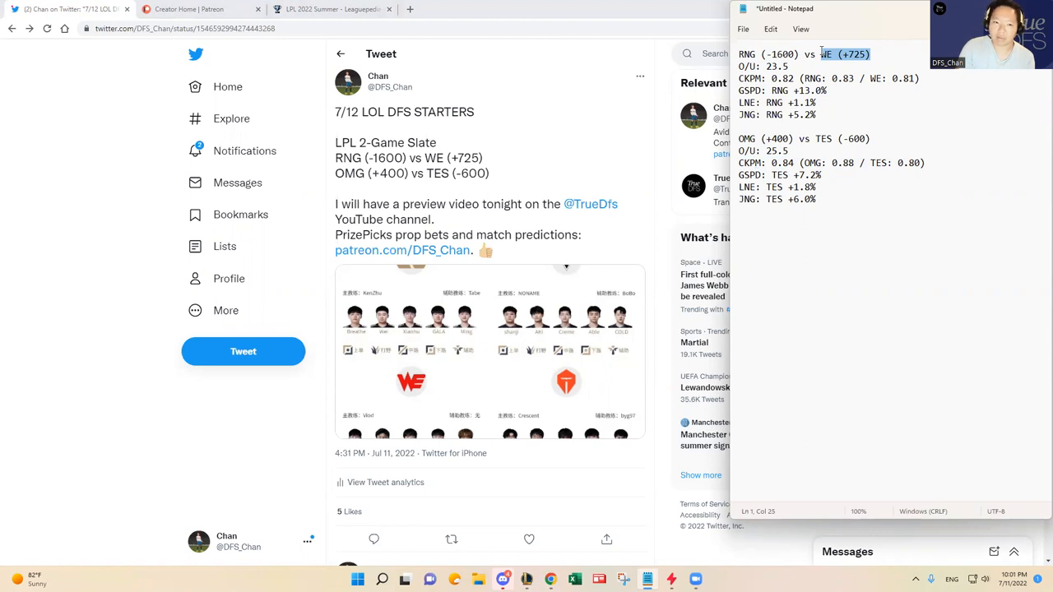
mouse_move(889, 149)
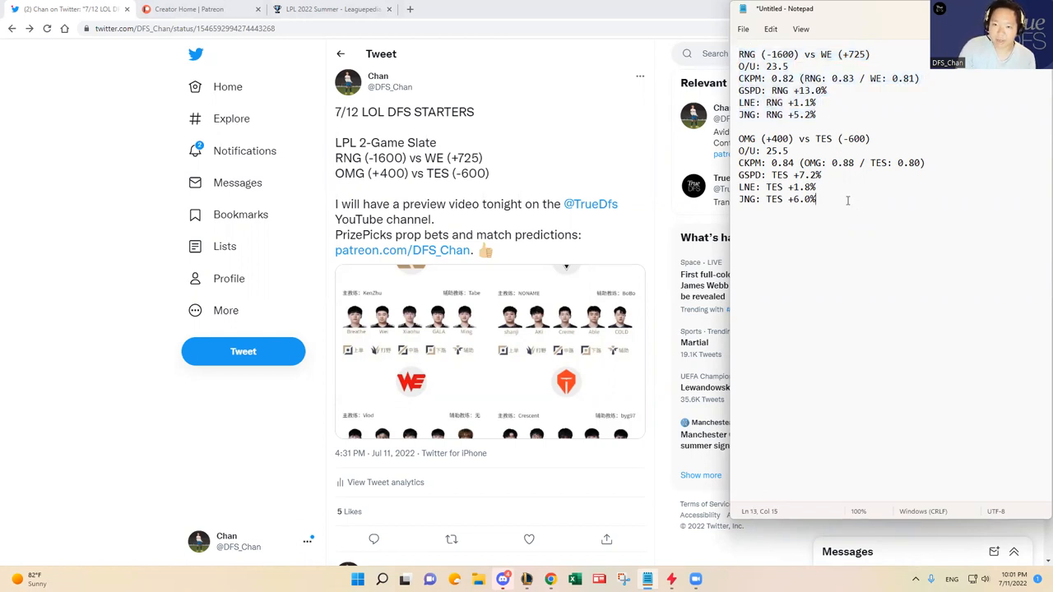
mouse_move(843, 197)
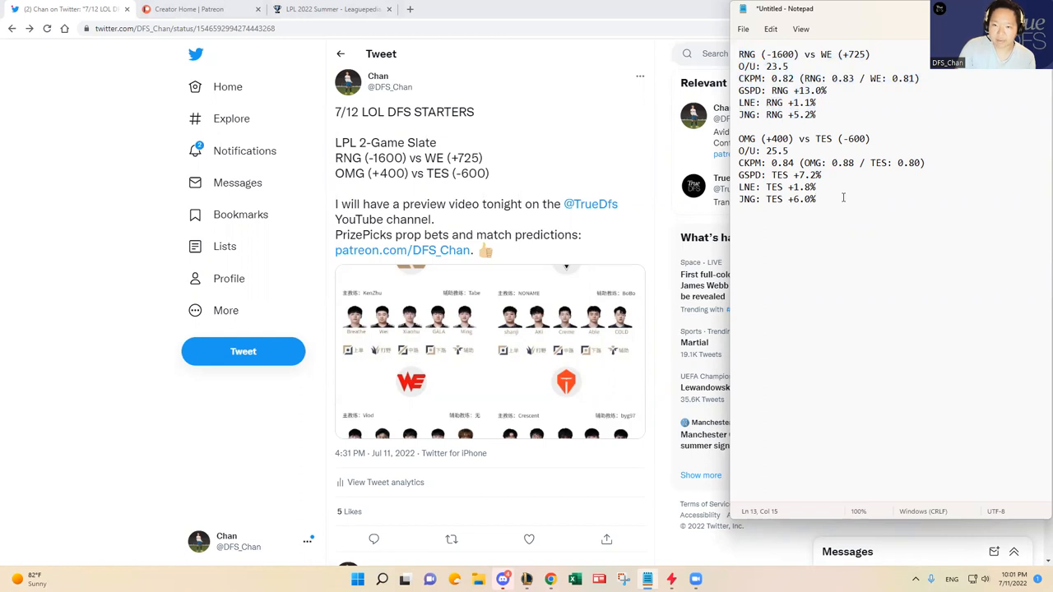
drag(738, 139, 843, 198)
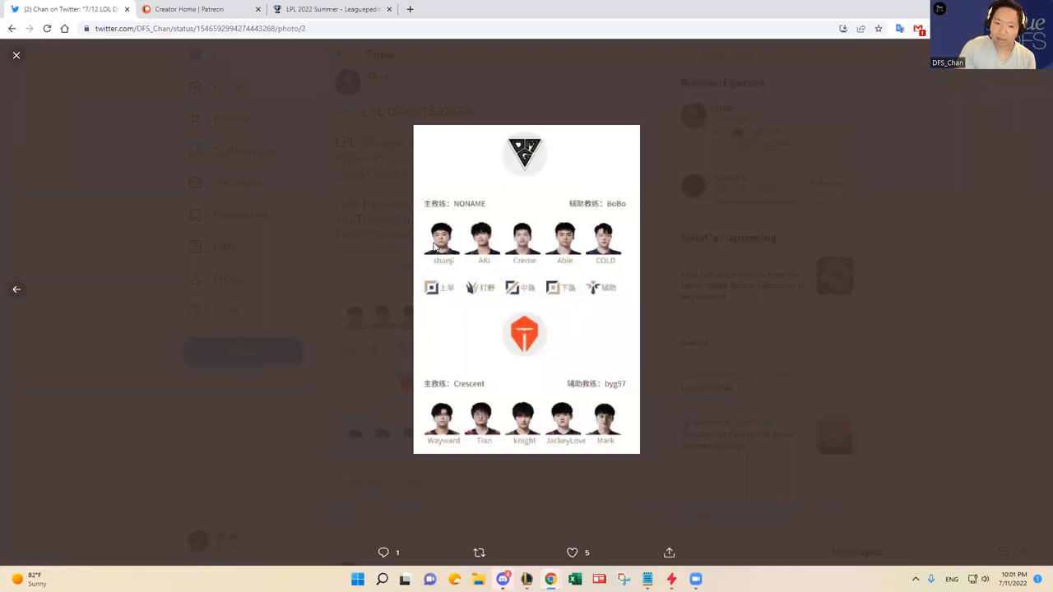
mouse_move(502, 299)
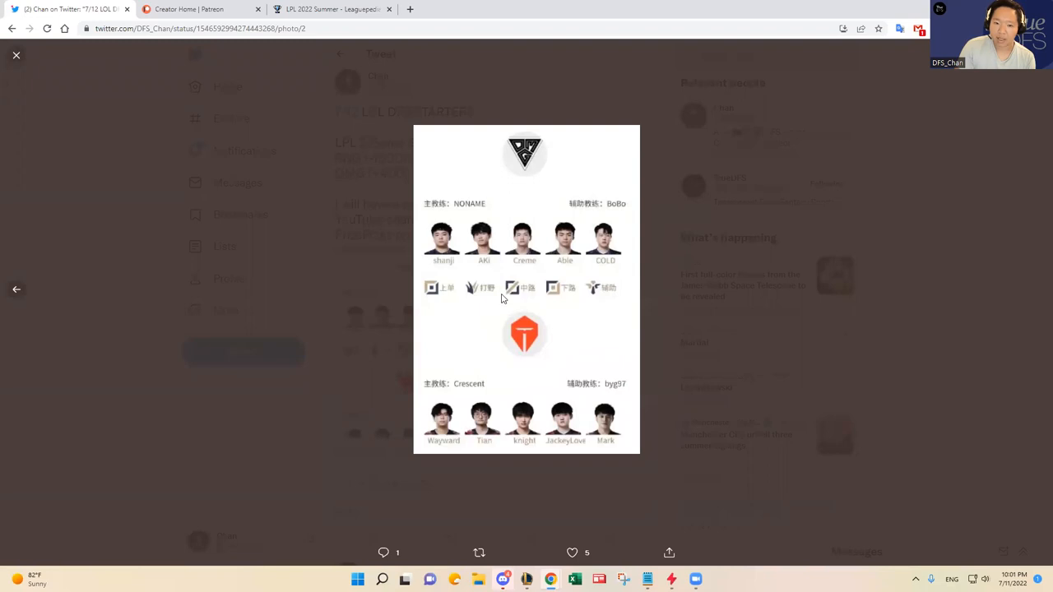
mouse_move(482, 263)
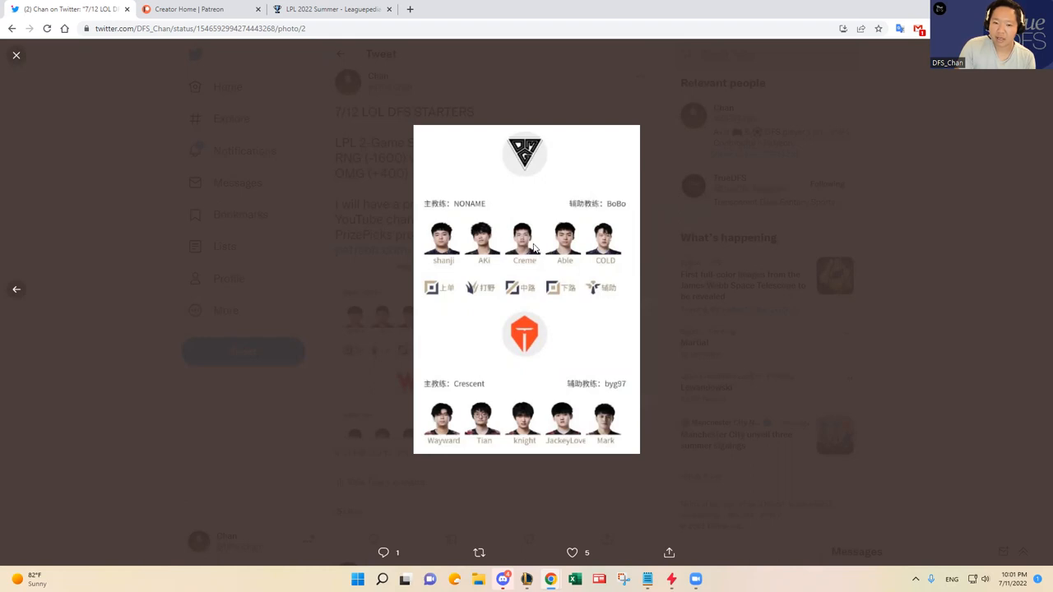
mouse_move(522, 248)
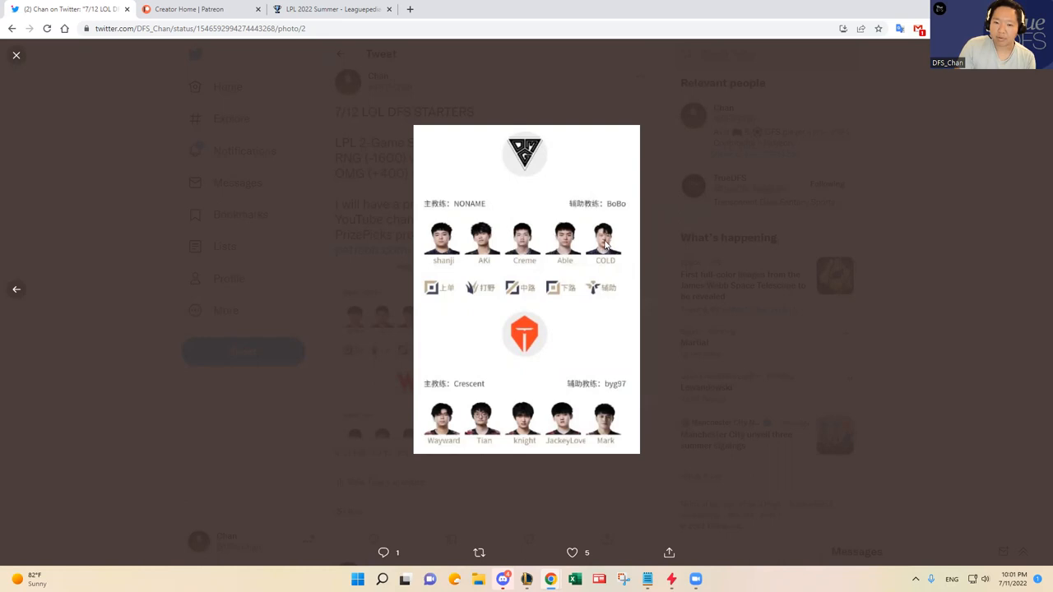
mouse_move(574, 243)
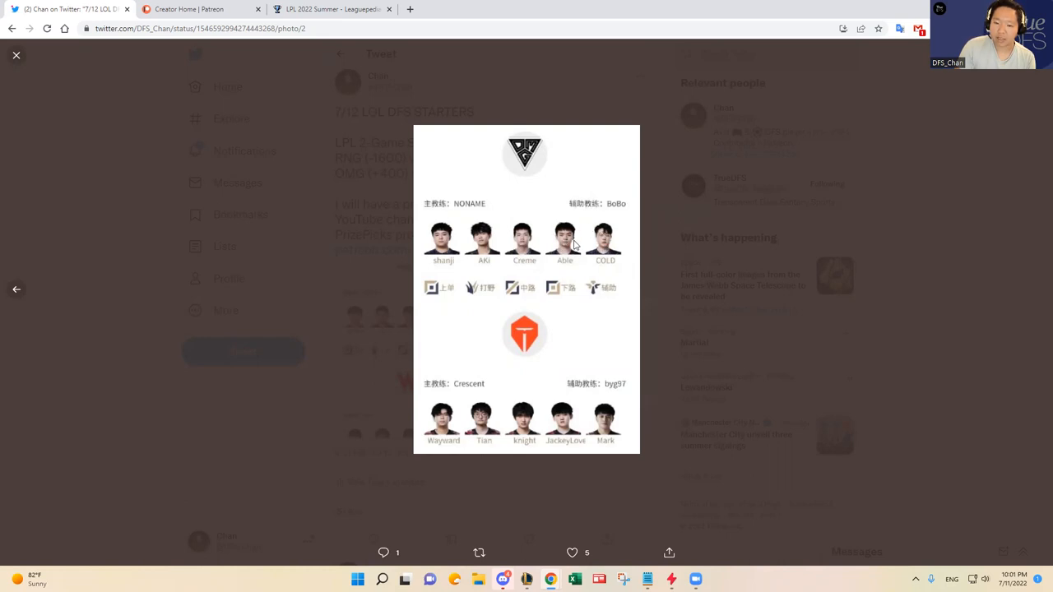
mouse_move(580, 241)
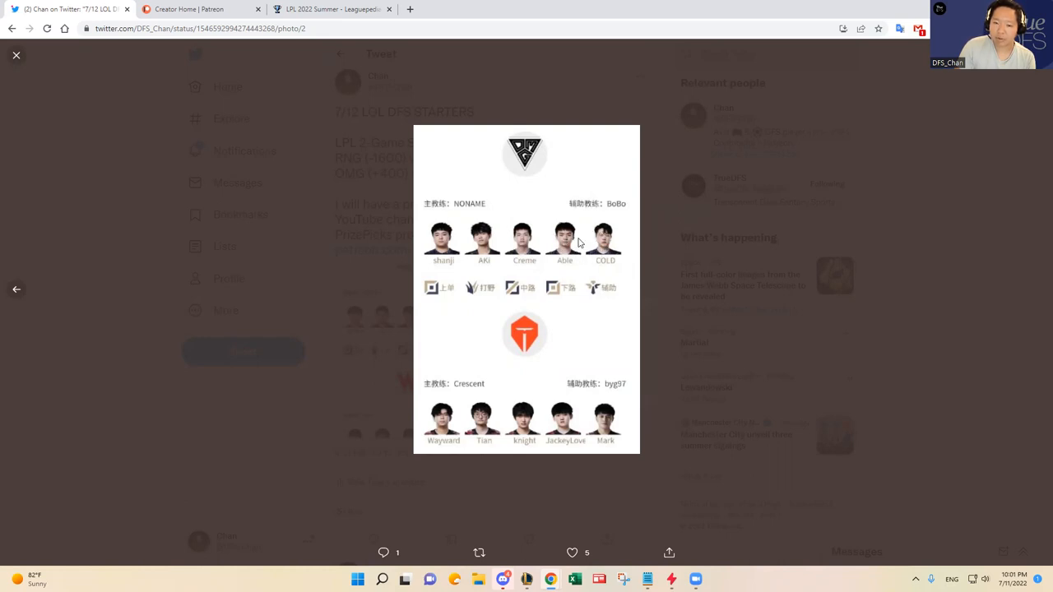
mouse_move(584, 261)
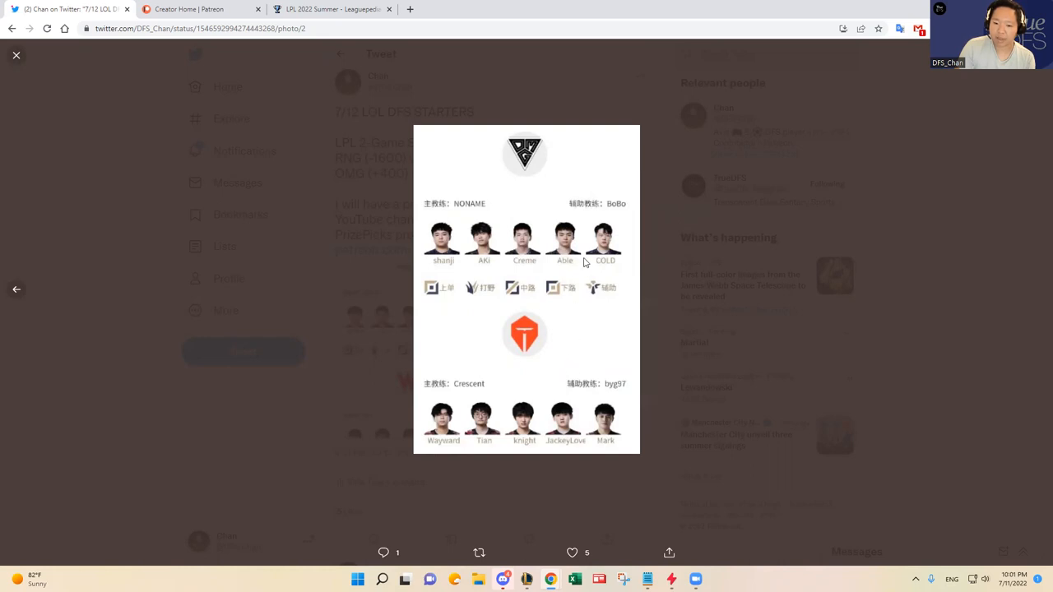
mouse_move(482, 406)
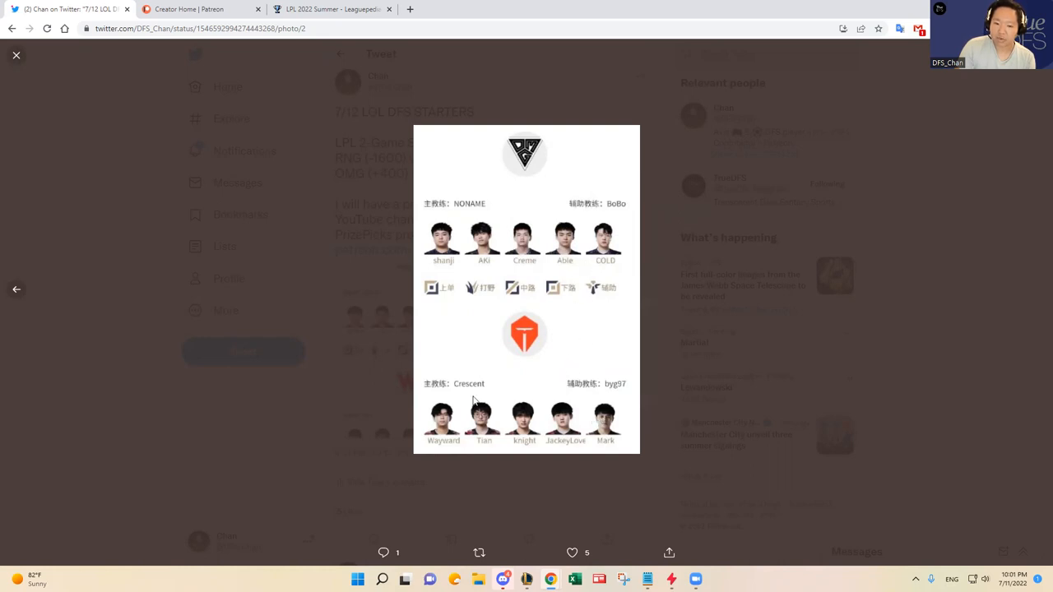
mouse_move(573, 354)
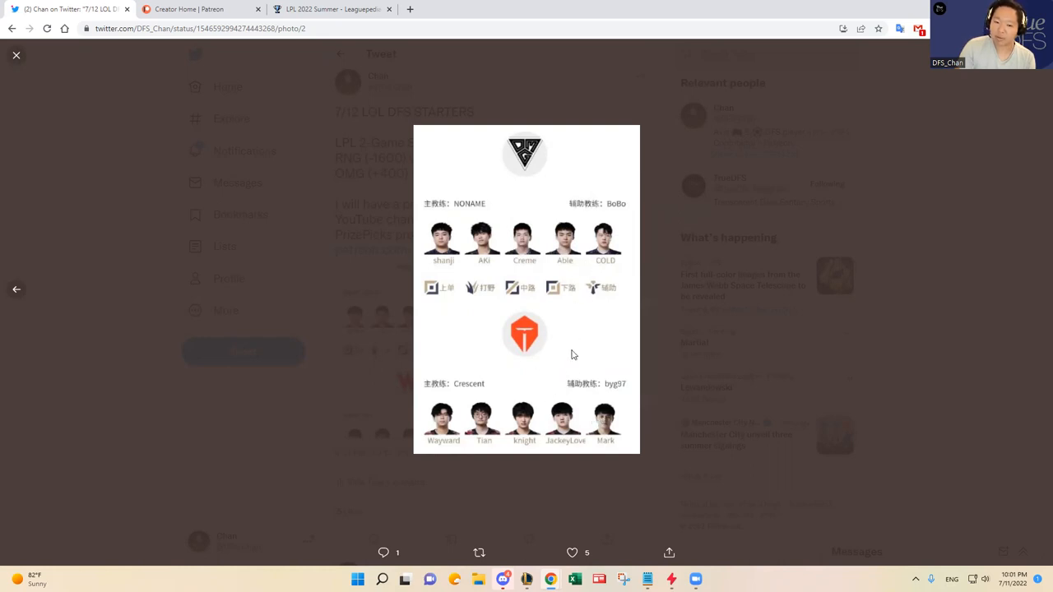
- Close the enlarged OMG vs TES roster image
click(16, 56)
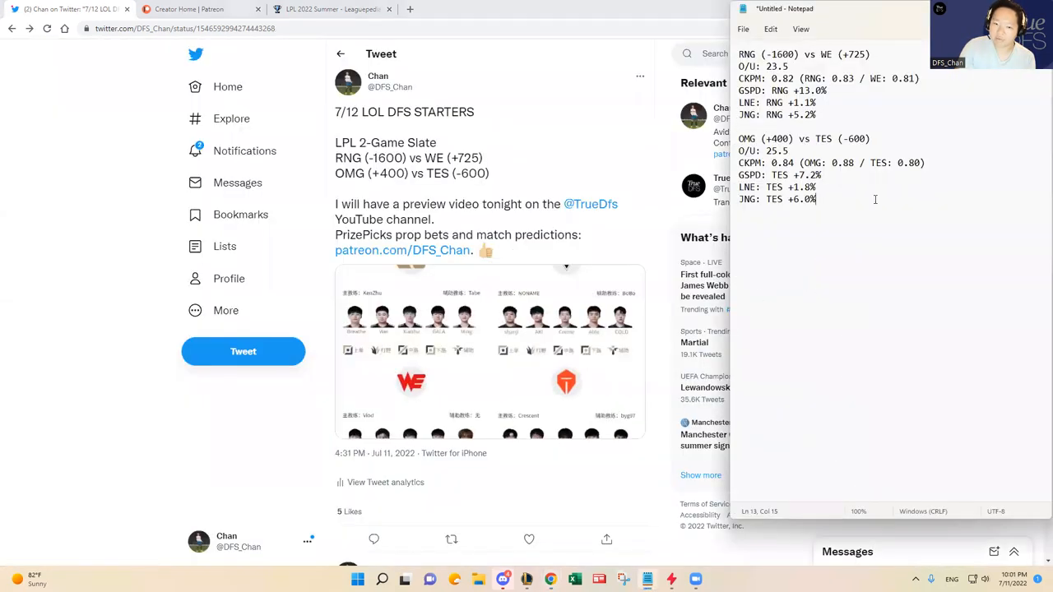
mouse_move(879, 256)
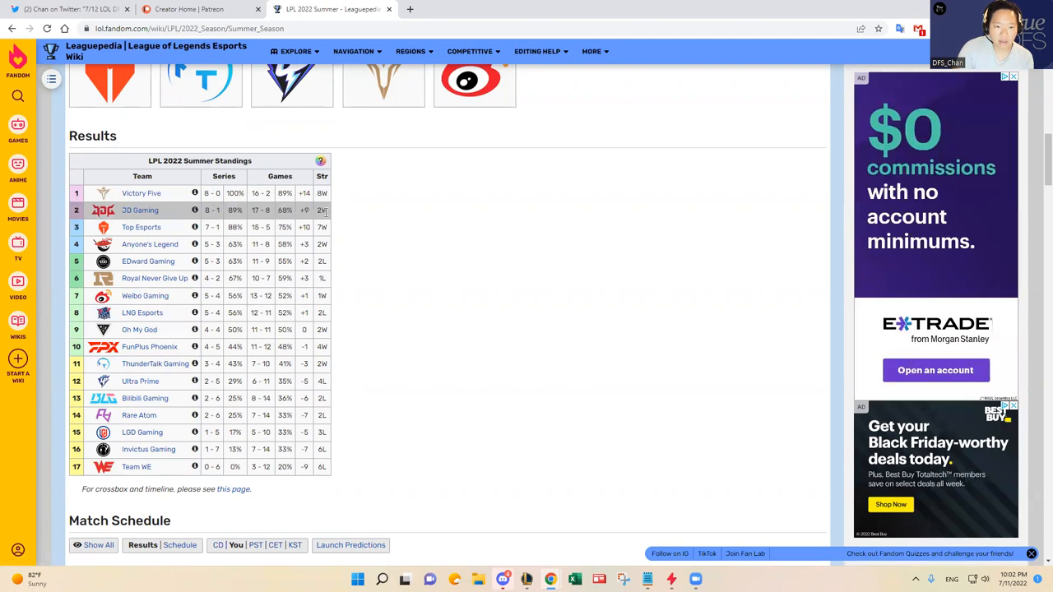
mouse_move(329, 214)
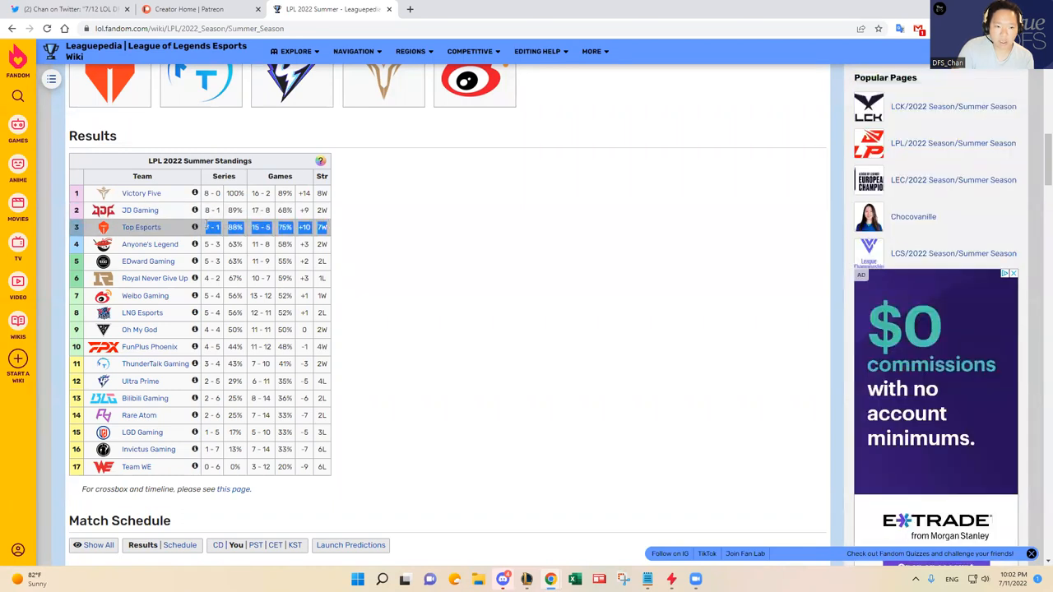
mouse_move(206, 227)
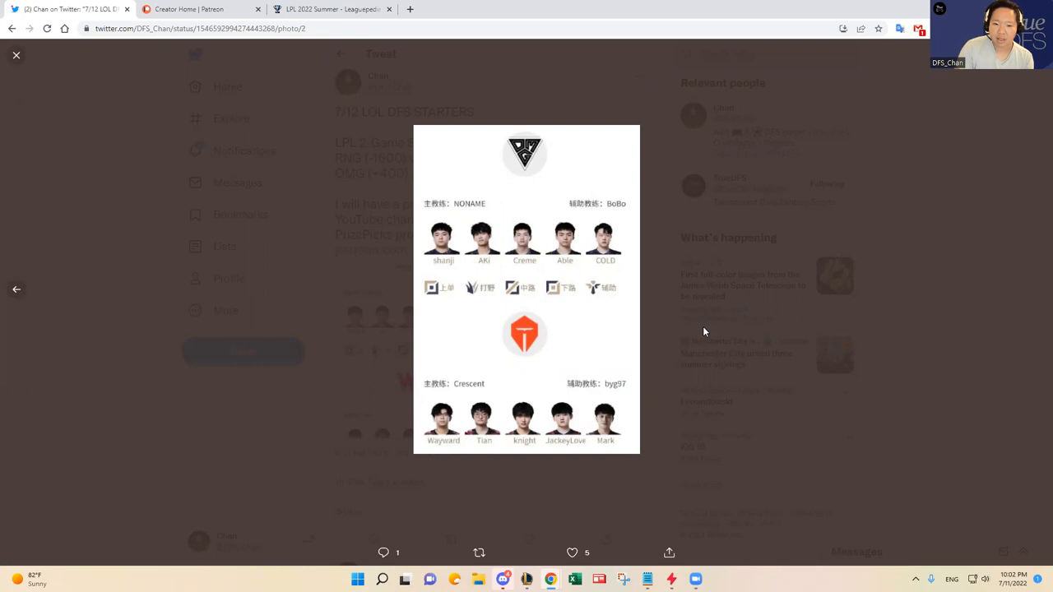
mouse_move(707, 335)
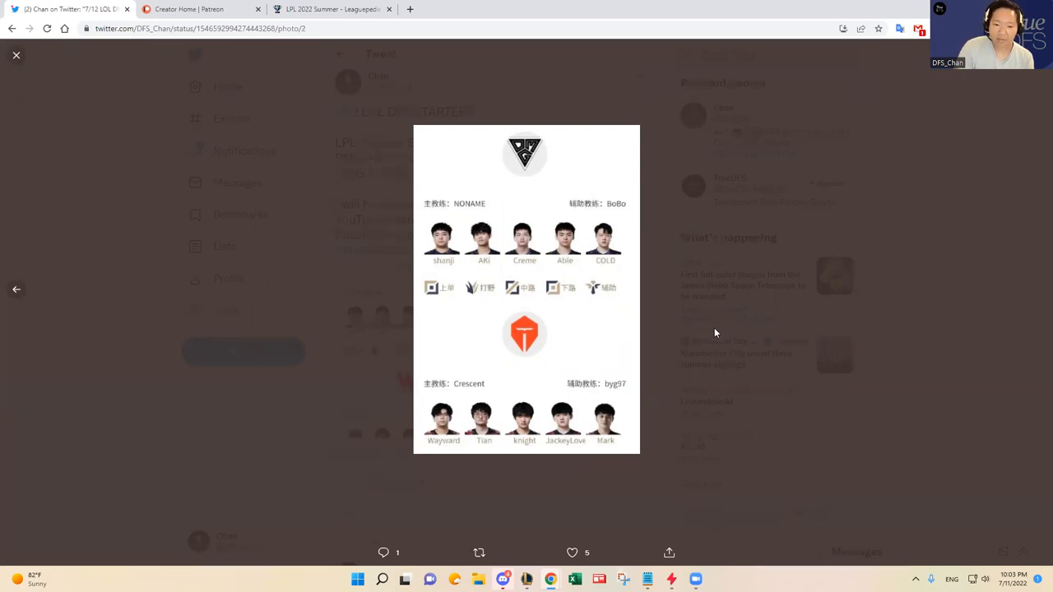
- Close the roster lightbox to return to the 7/12 LOL DFS STARTERS tweet
click(15, 55)
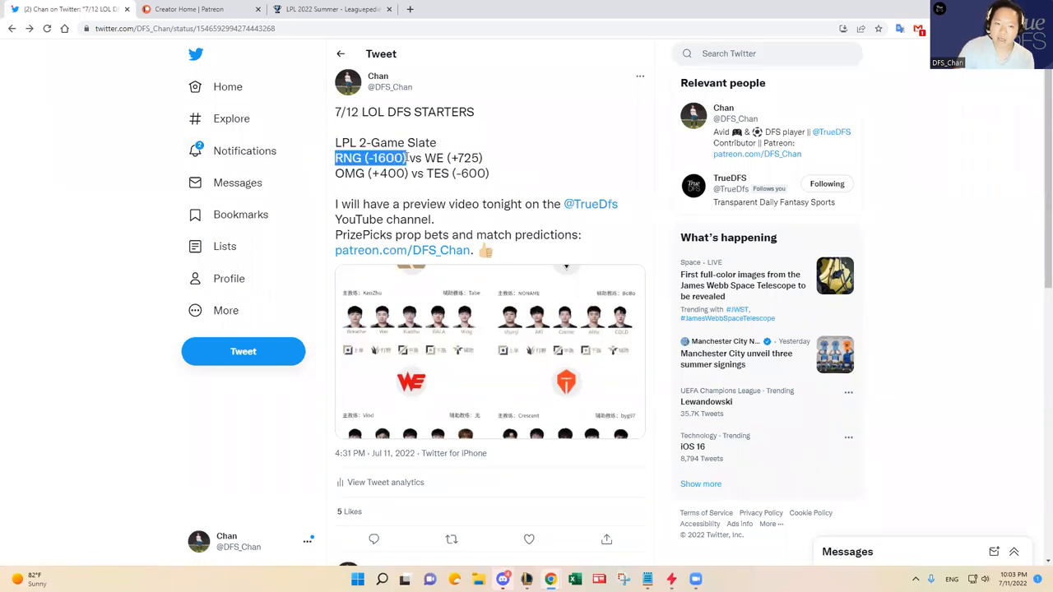
mouse_move(533, 181)
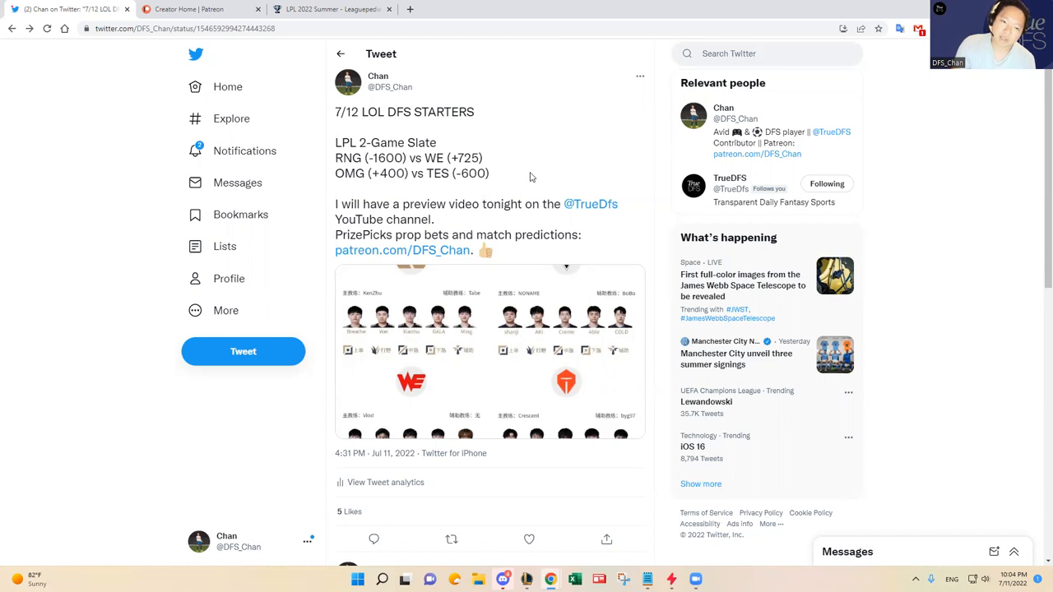
mouse_move(532, 176)
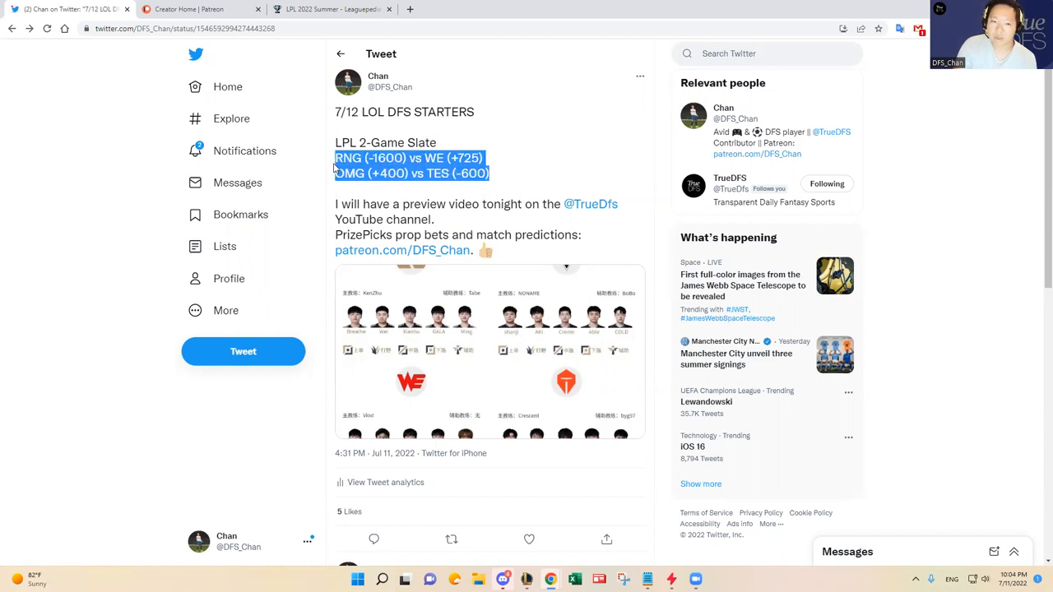
click(335, 167)
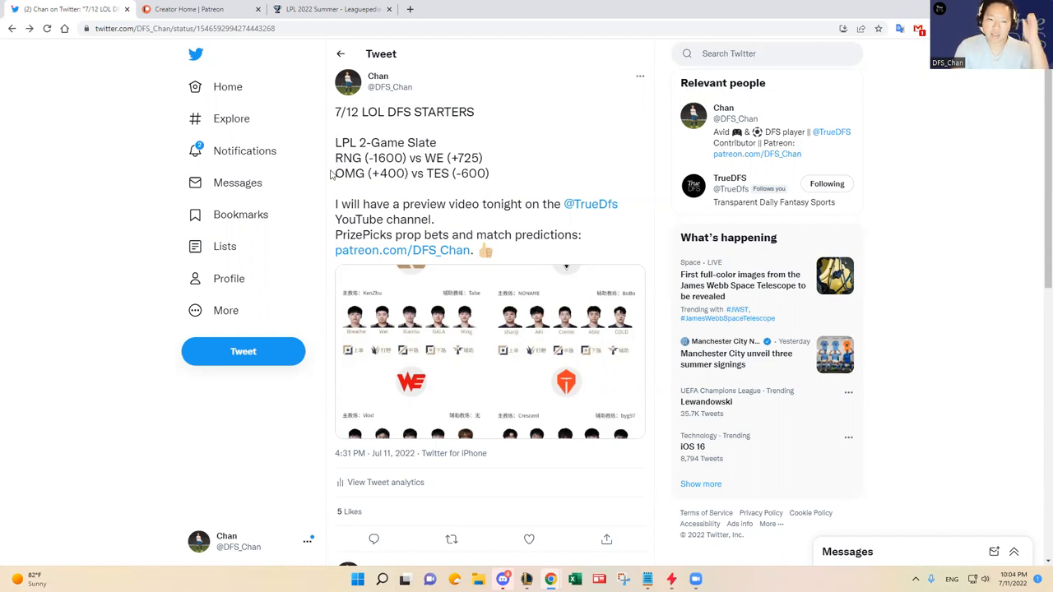
drag(335, 173, 404, 173)
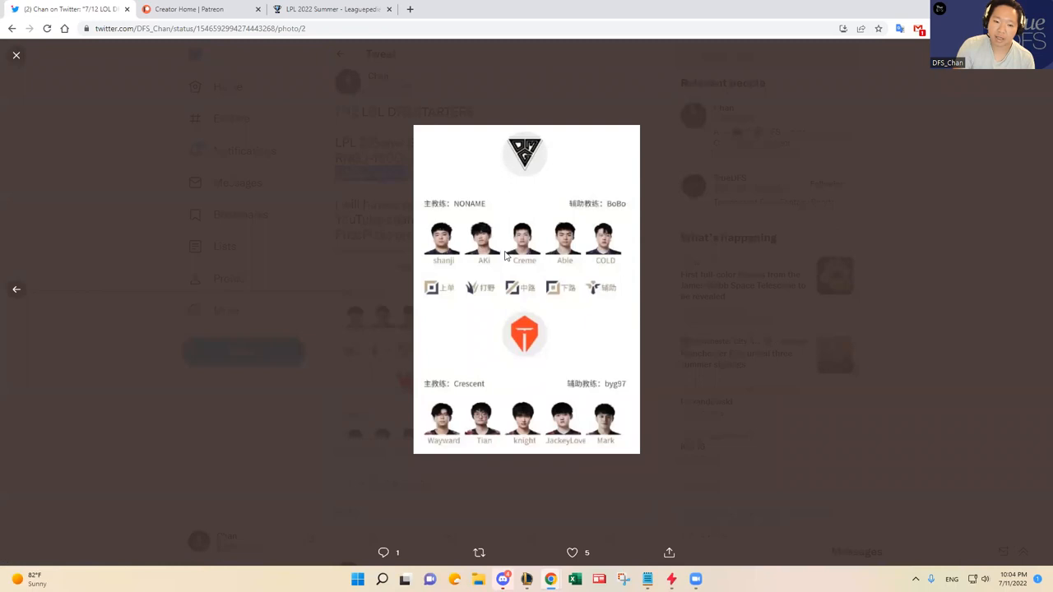
mouse_move(440, 236)
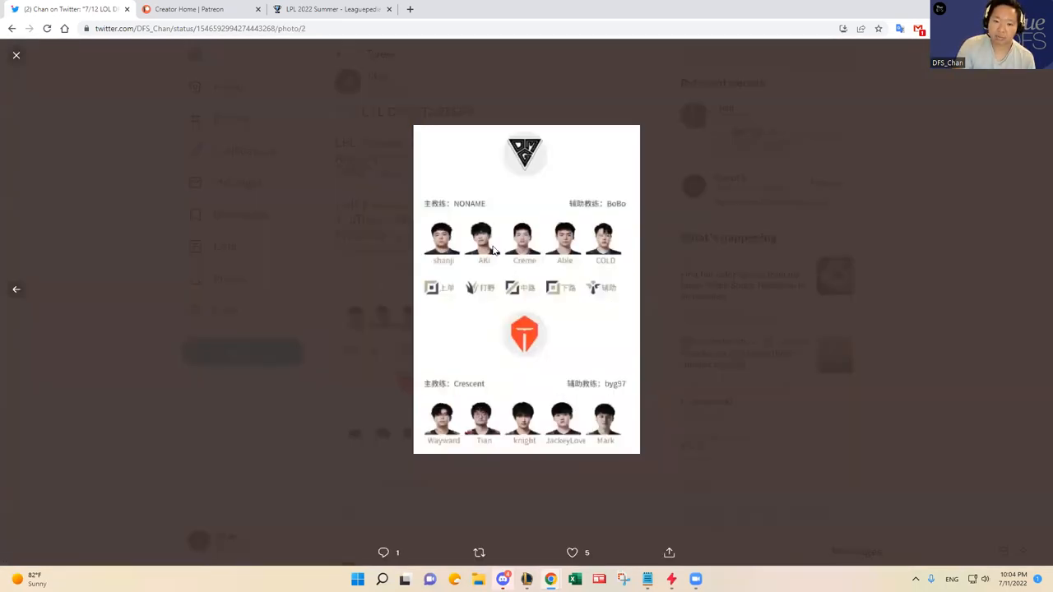
mouse_move(643, 256)
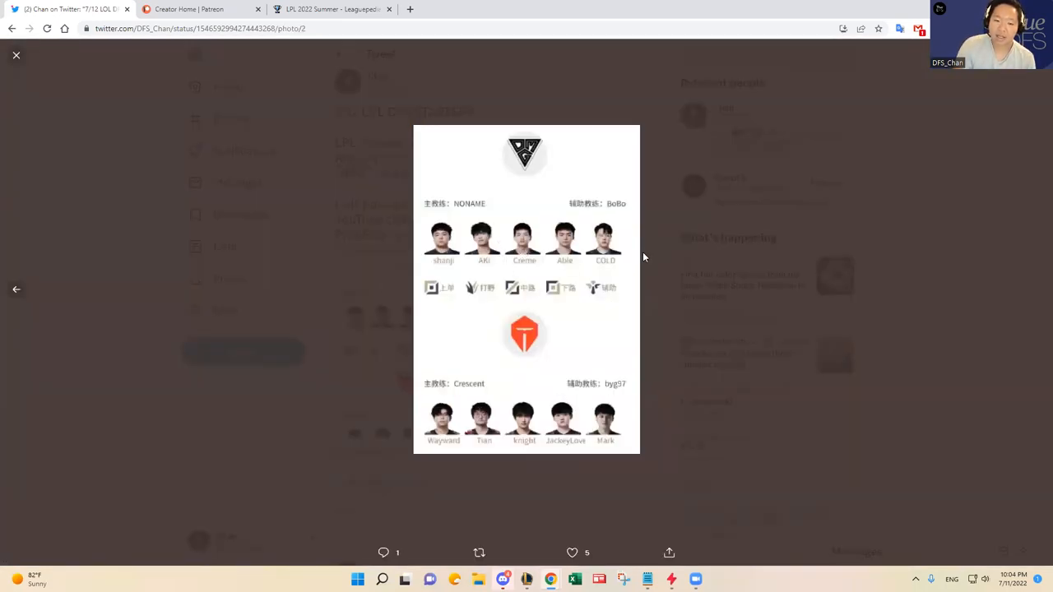
click(17, 56)
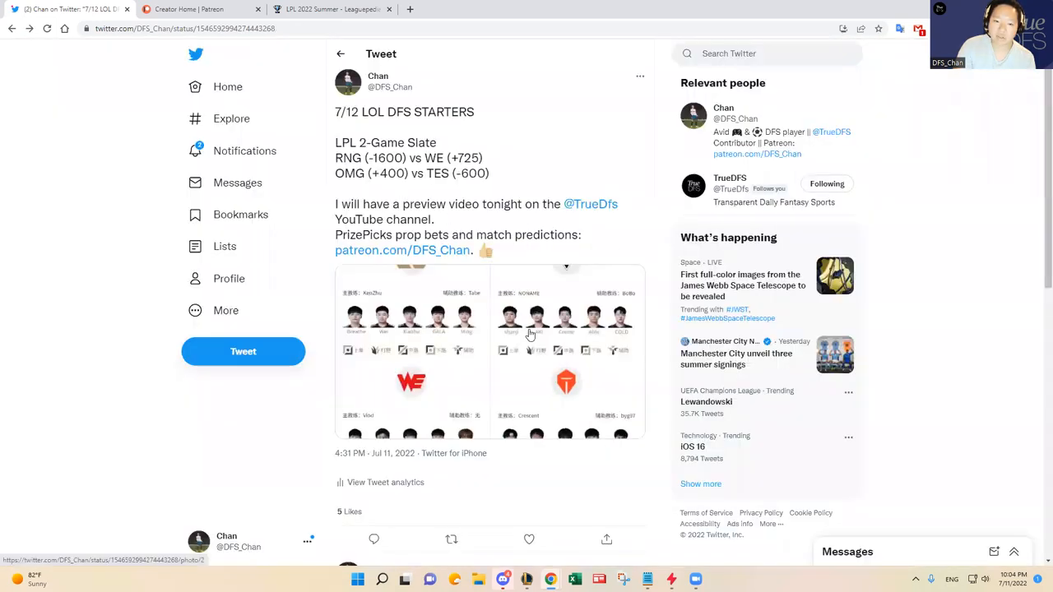
click(530, 333)
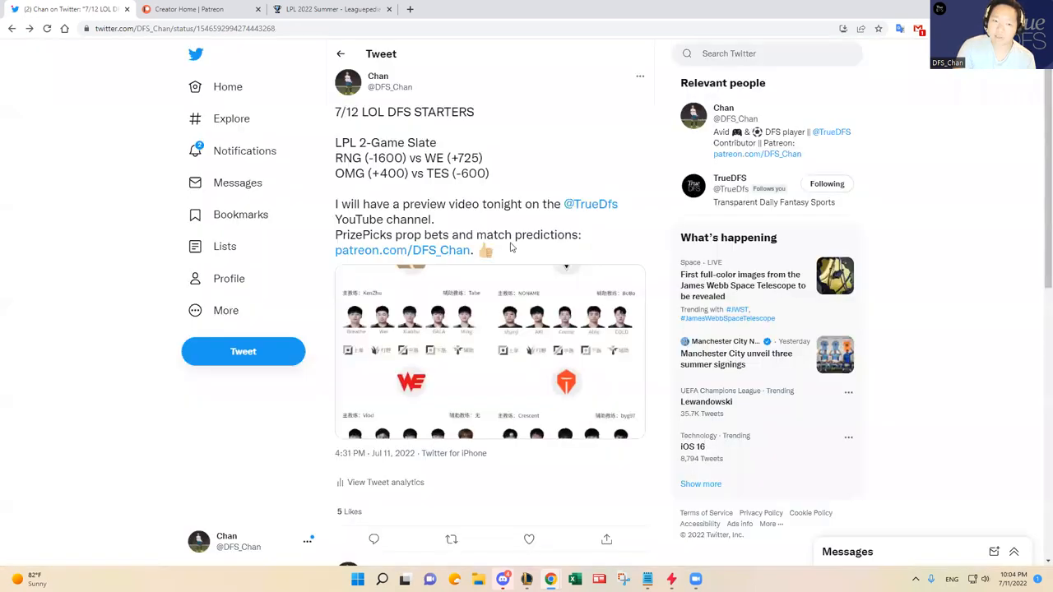
drag(344, 172, 422, 173)
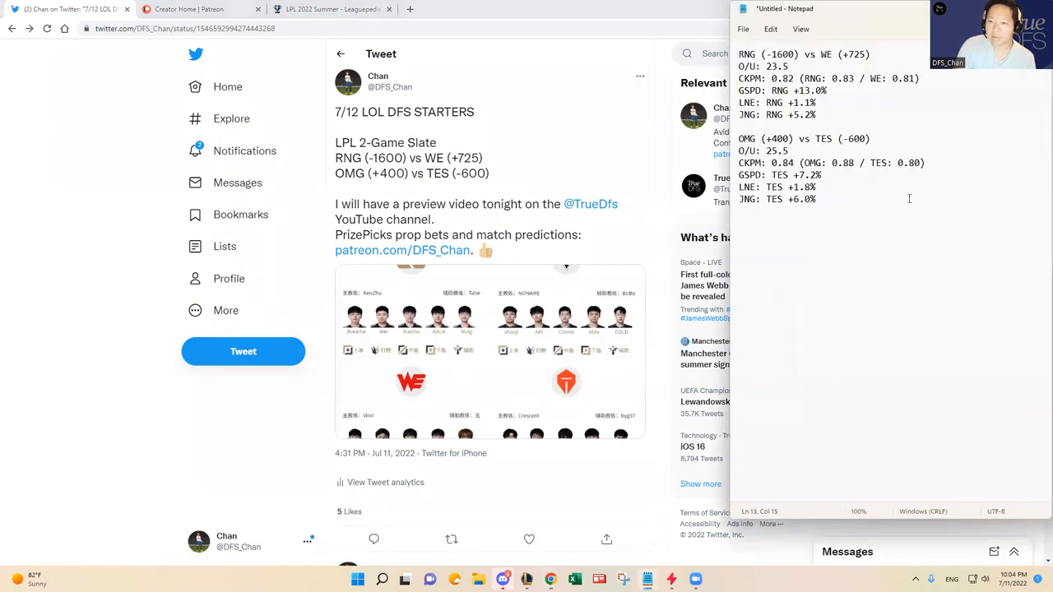
- Drag across the tweet to highlight its PrizePicks prop bets and predictions line
drag(741, 138, 816, 199)
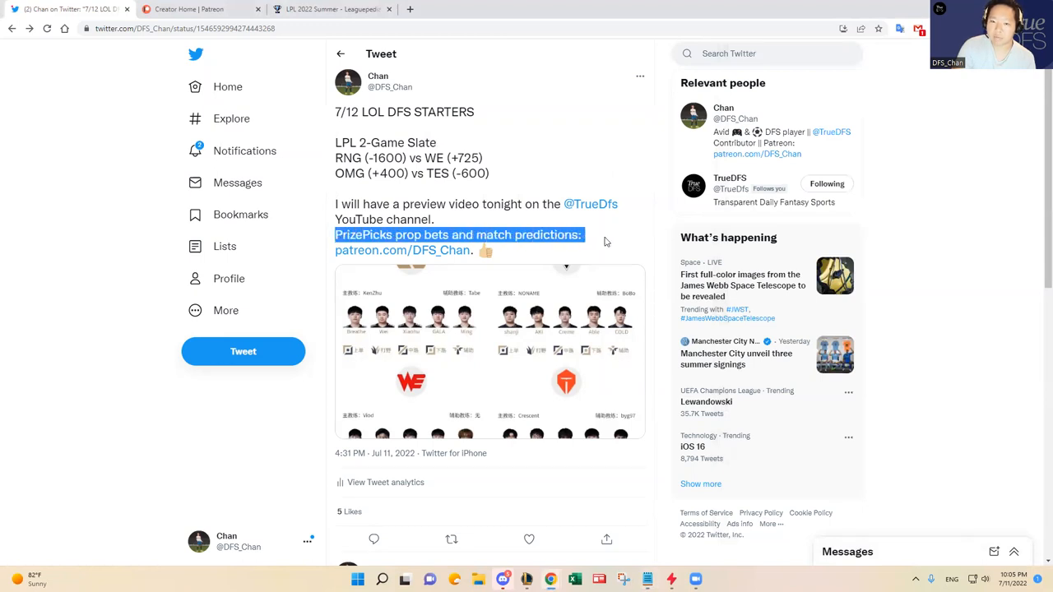
mouse_move(602, 245)
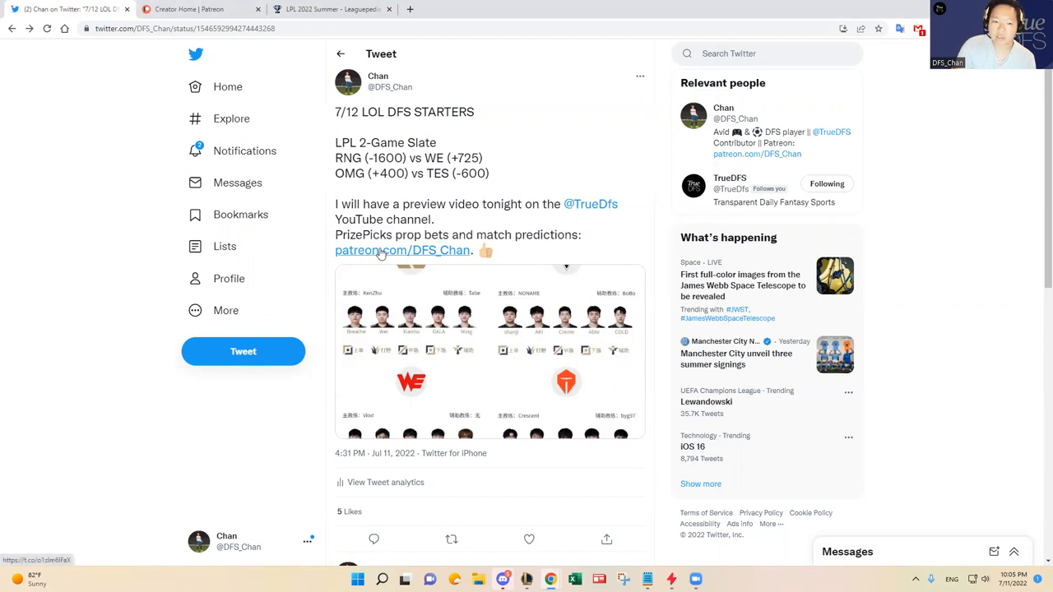
mouse_move(402, 250)
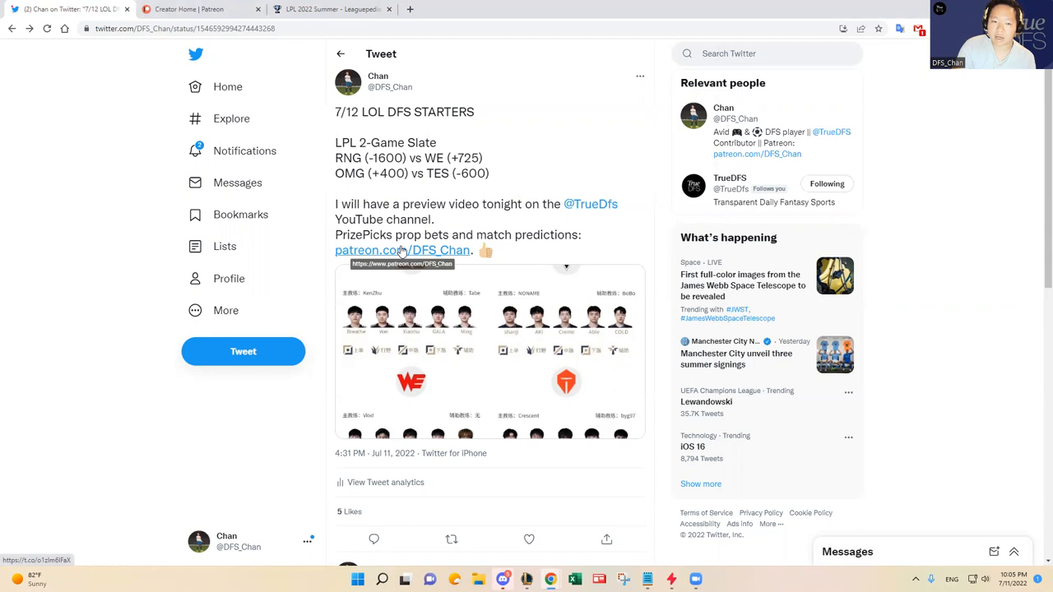
mouse_move(614, 243)
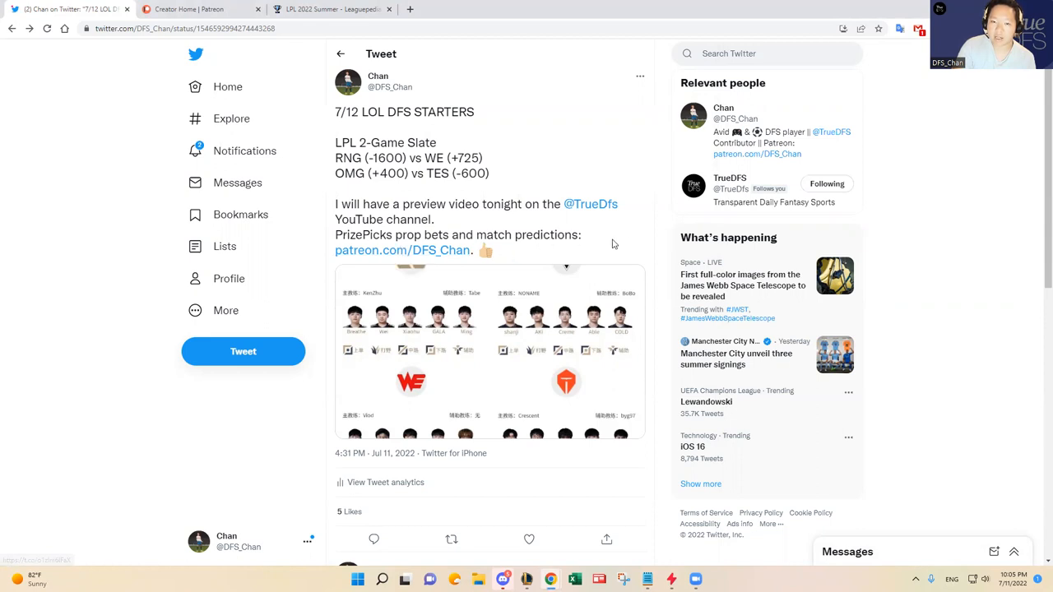
mouse_move(640, 222)
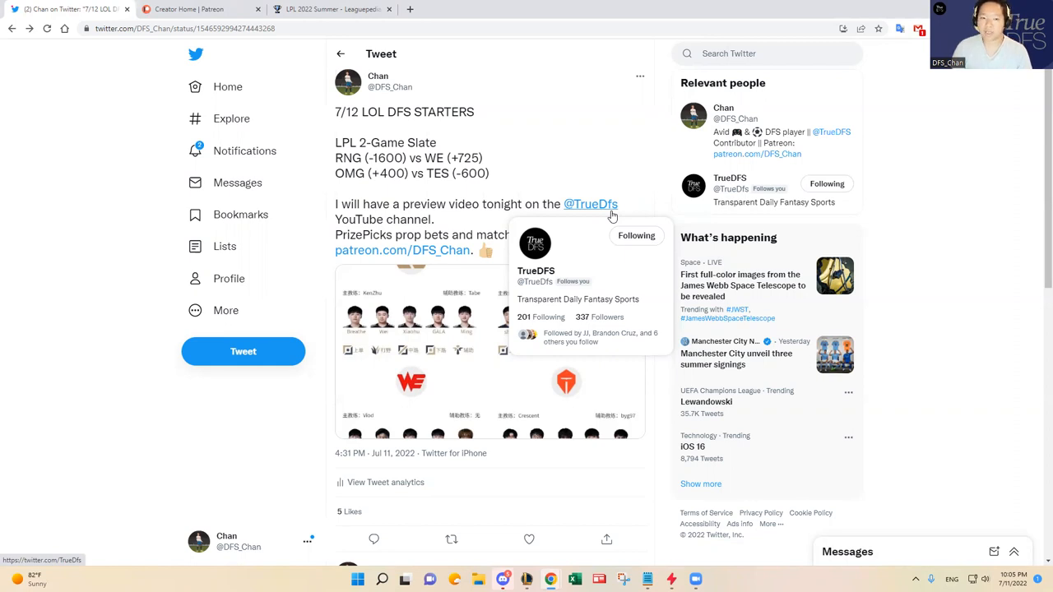
mouse_move(596, 571)
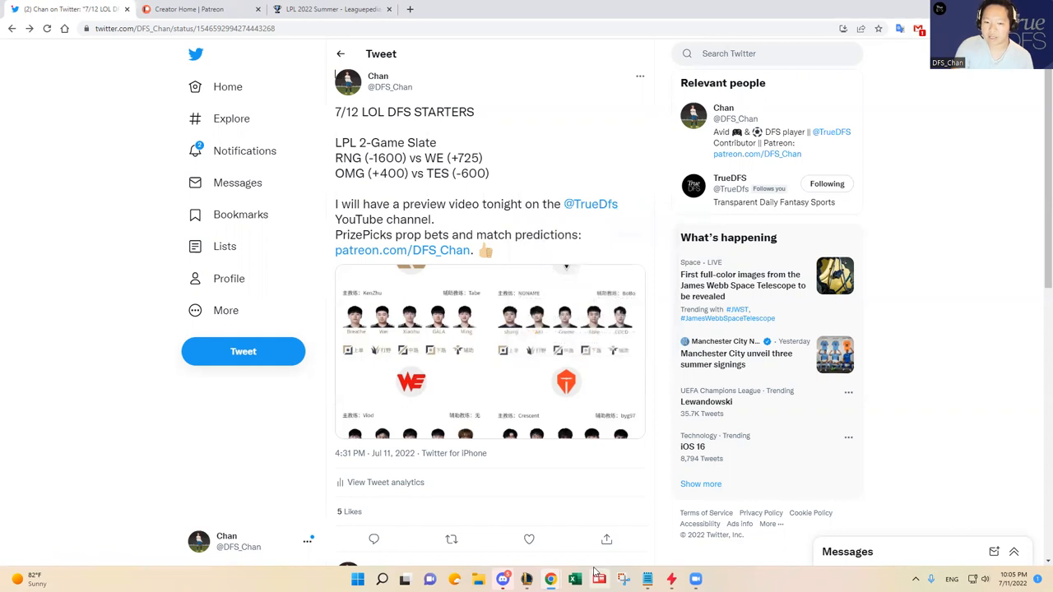